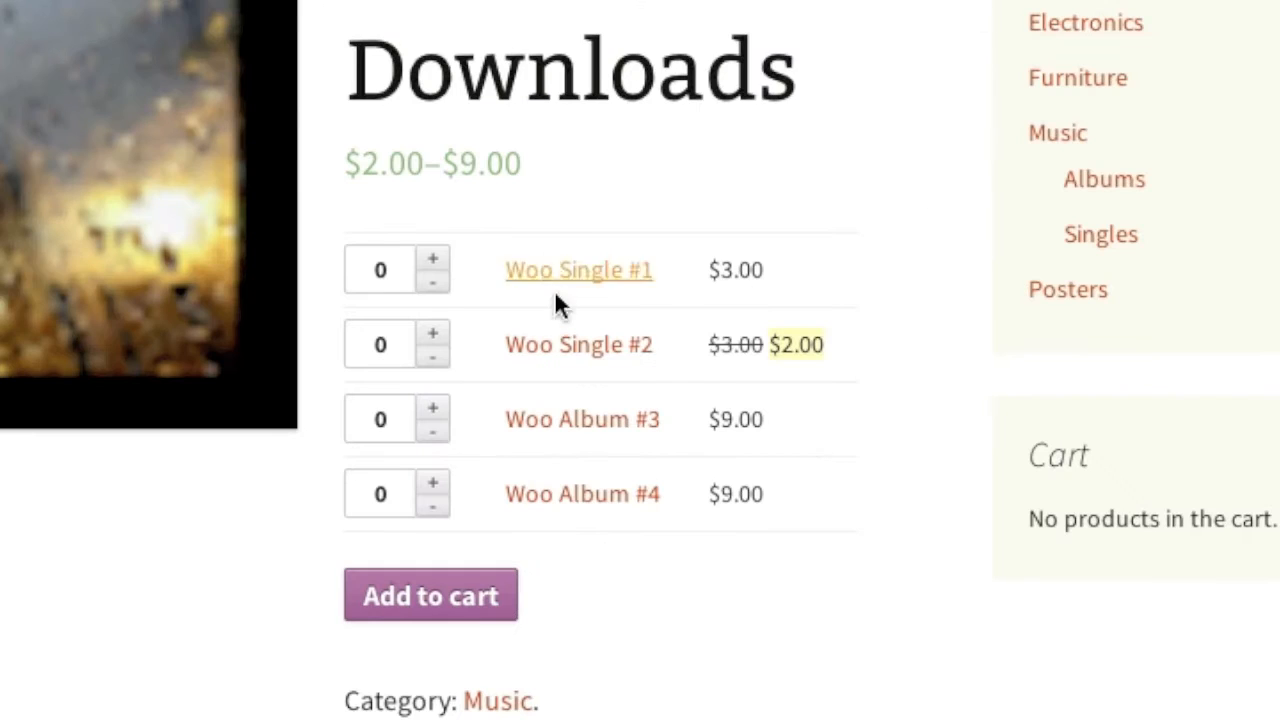
mouse_move(582, 419)
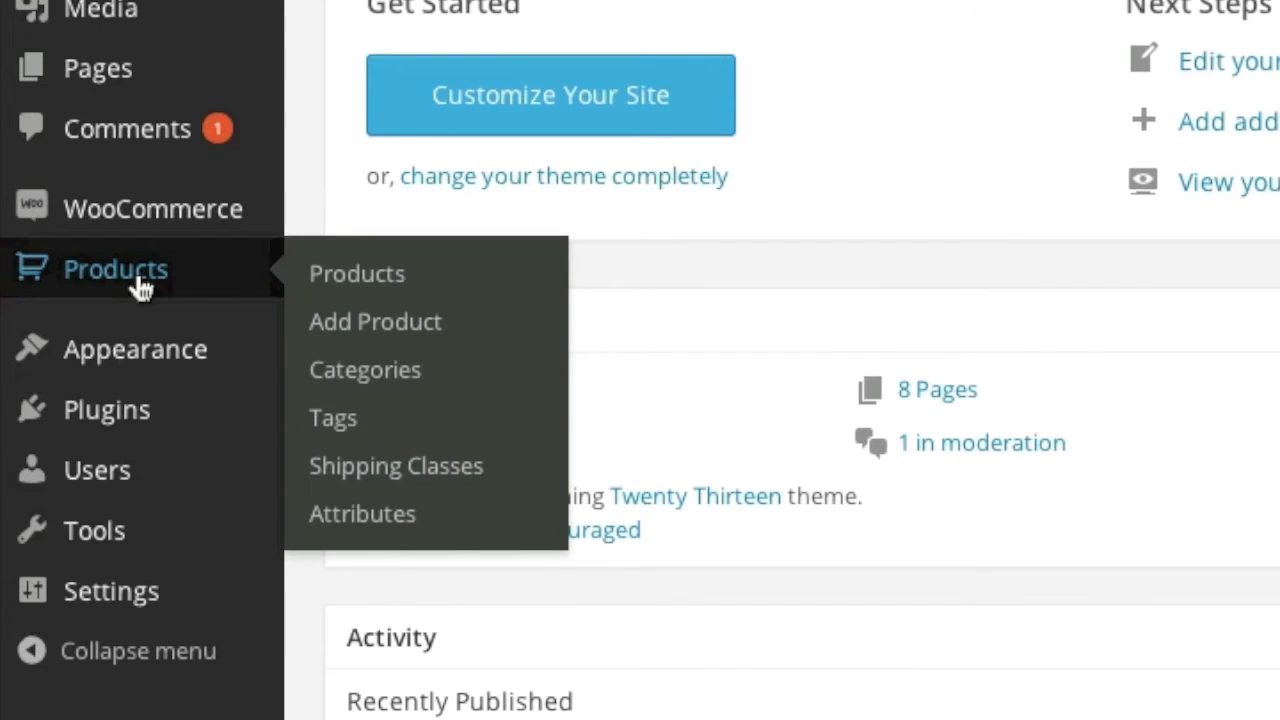
mouse_move(375, 321)
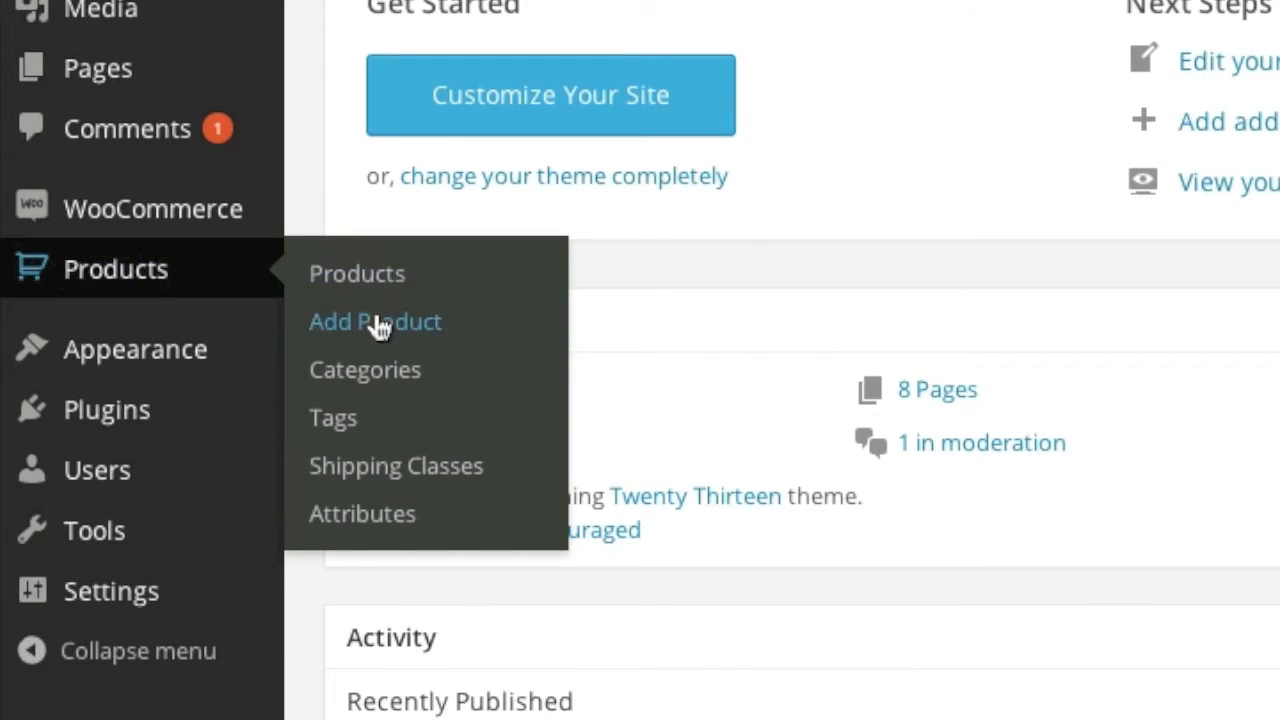
- Start a new blank product from the Products menu
click(375, 321)
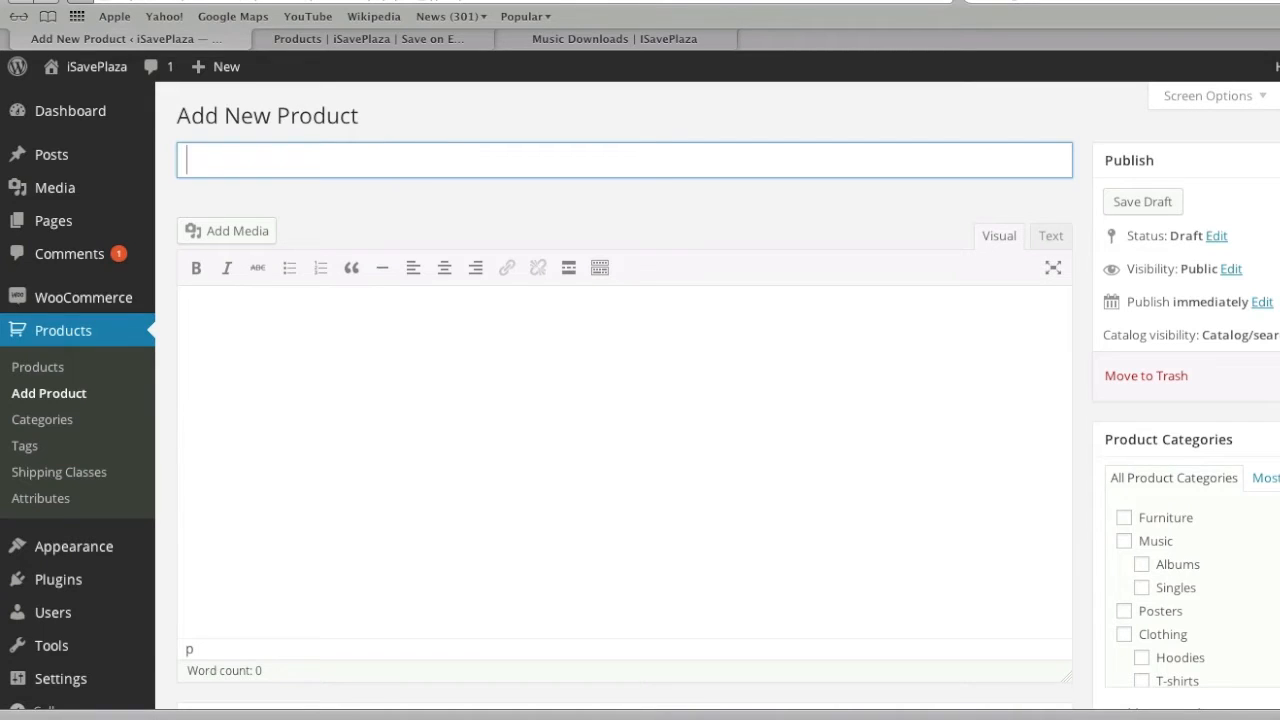
- Title the product 'Music Download' with the description 'Best of my music tracks'
text(Music Dow)
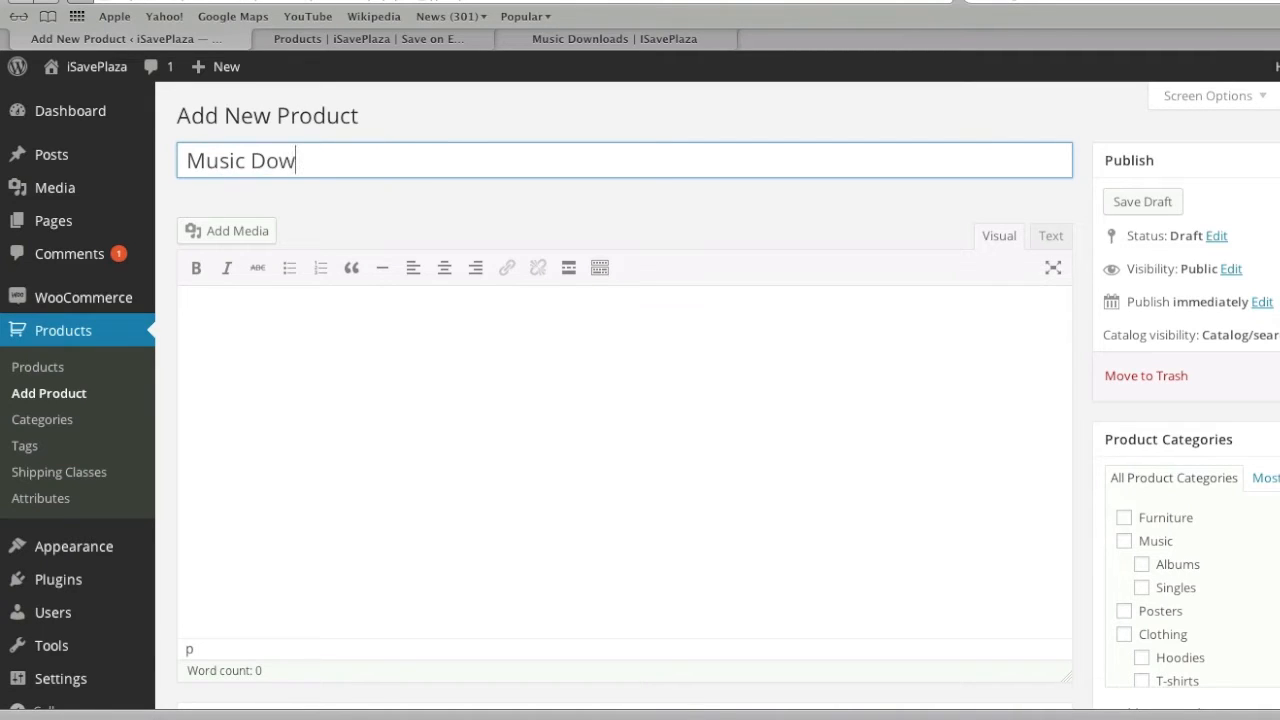
text(nload)
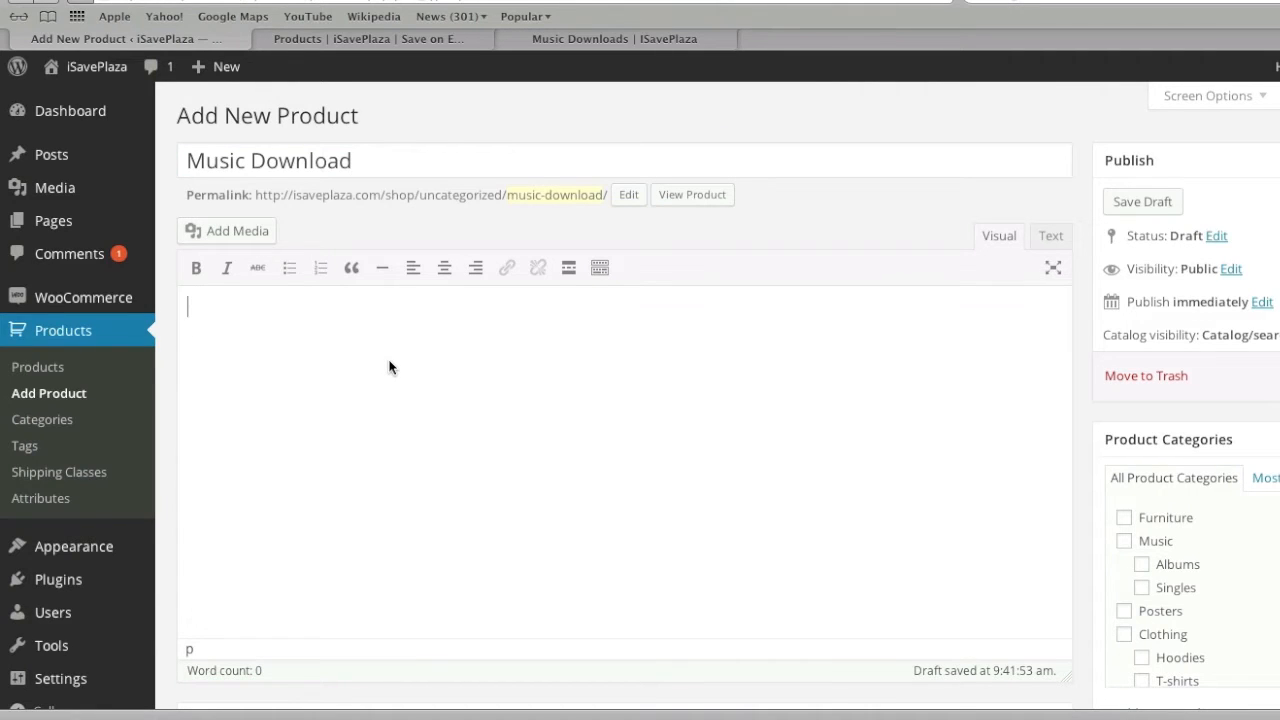
text(Best of my music tracks)
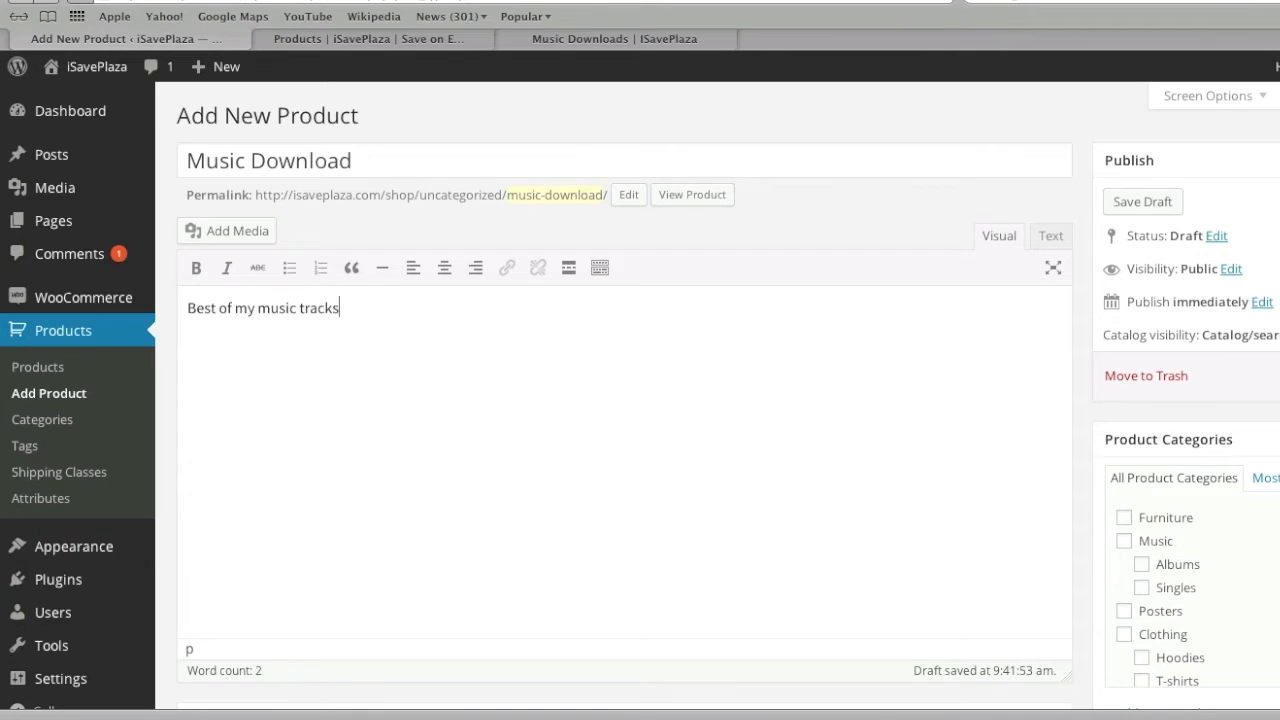
scroll(down, 3)
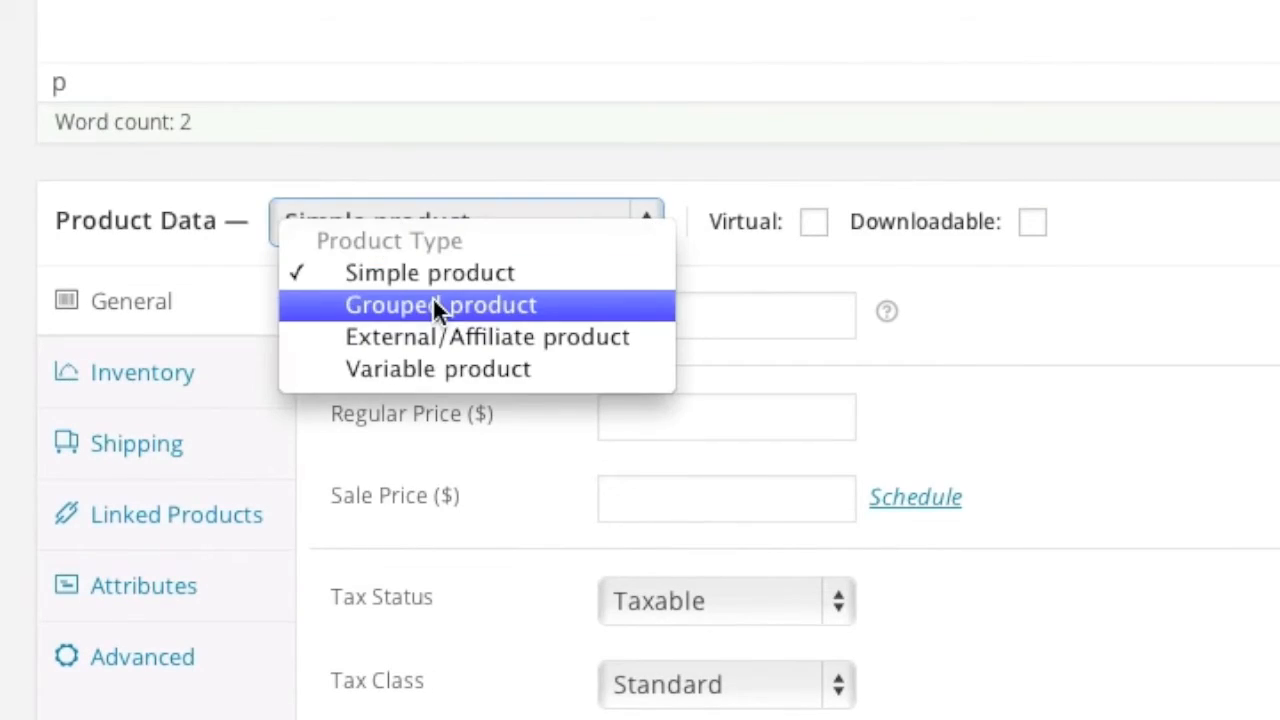
- Set the product type to Grouped product and enter 'Music downloads.' as the short description
click(439, 305)
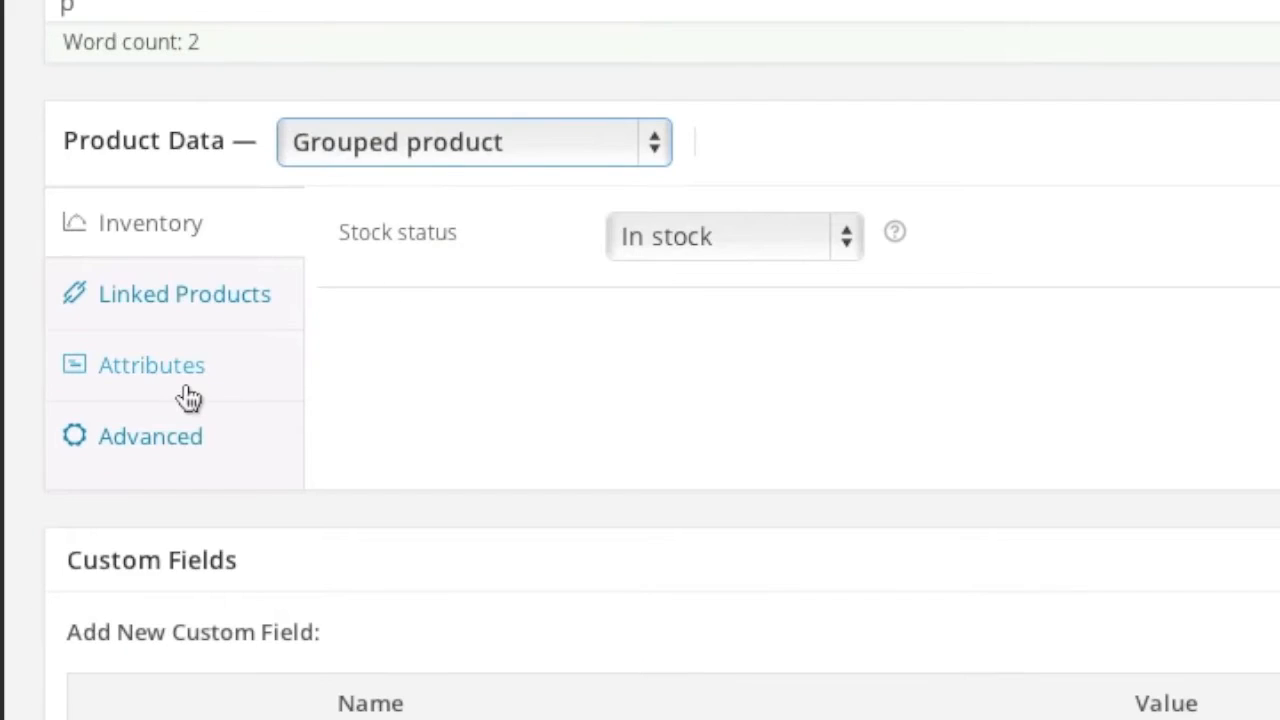
click(152, 365)
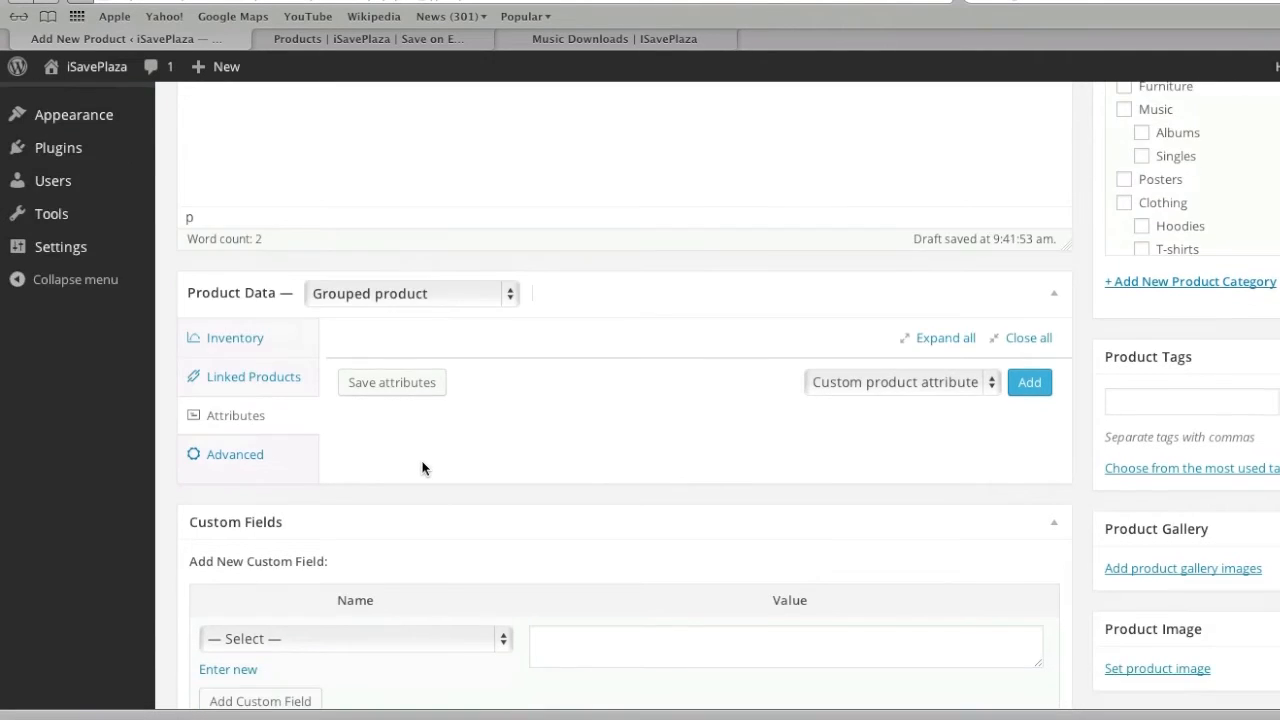
scroll(down, 3)
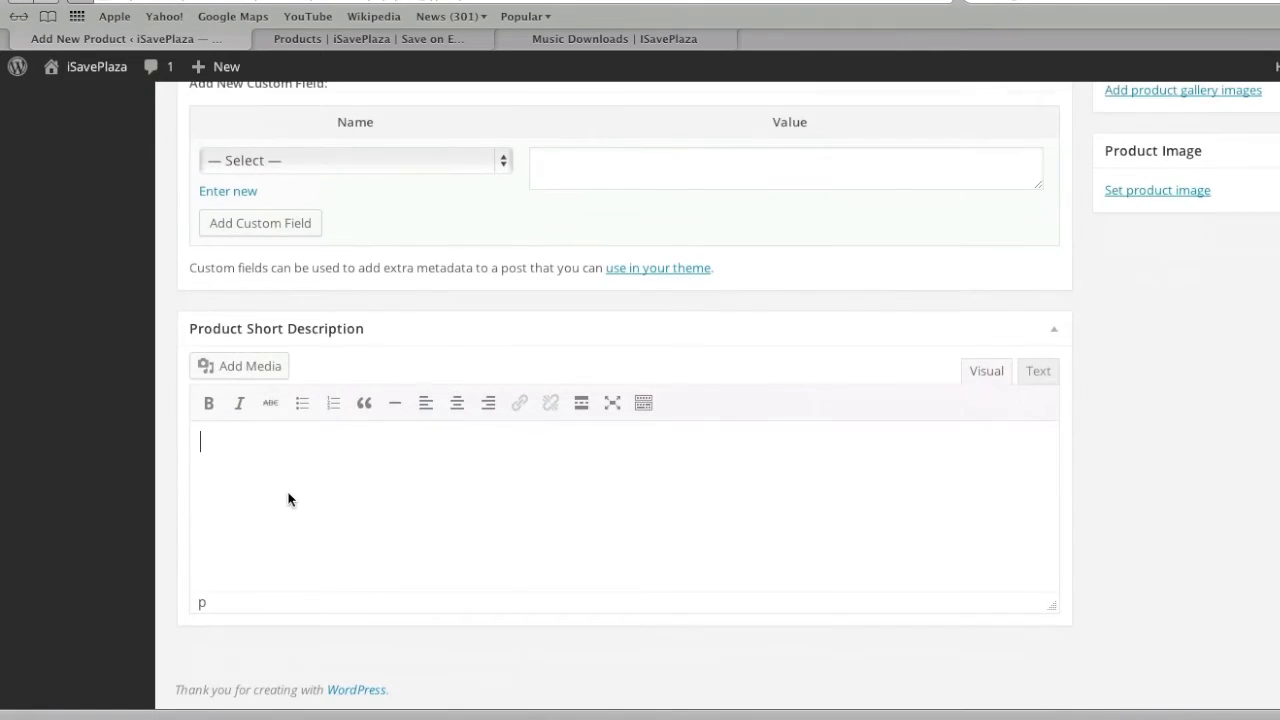
text(Mu)
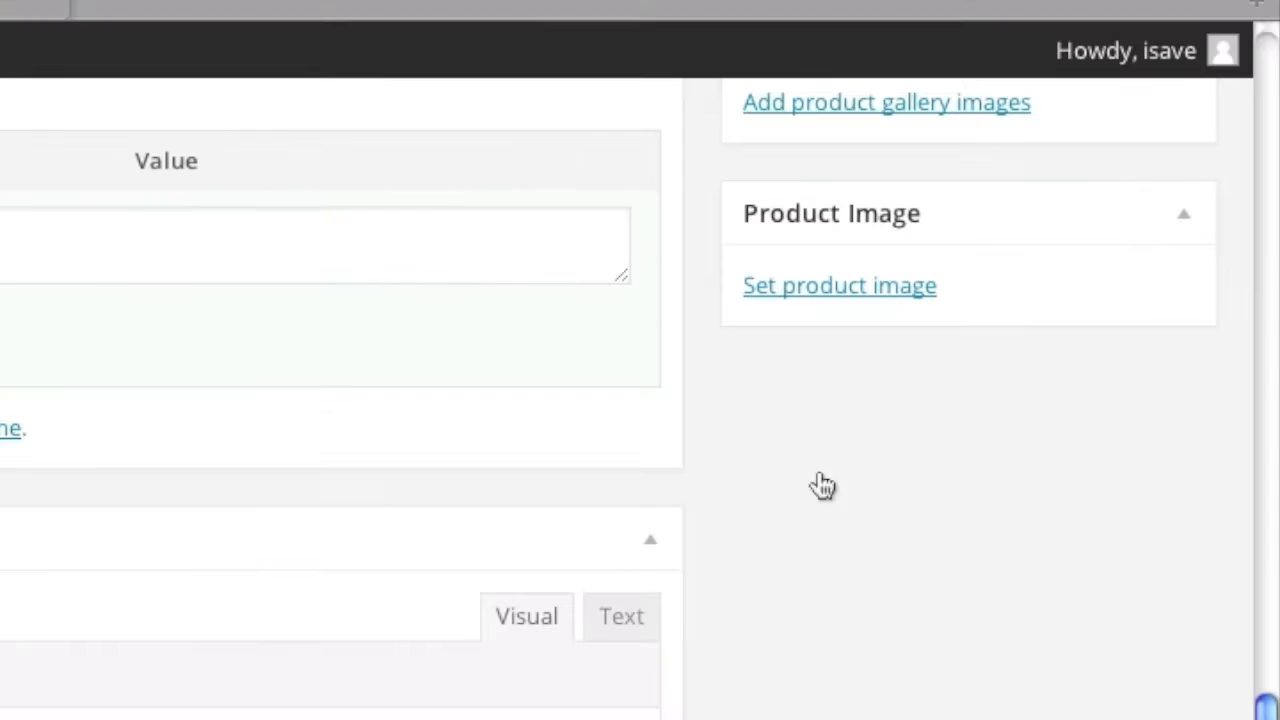
click(840, 285)
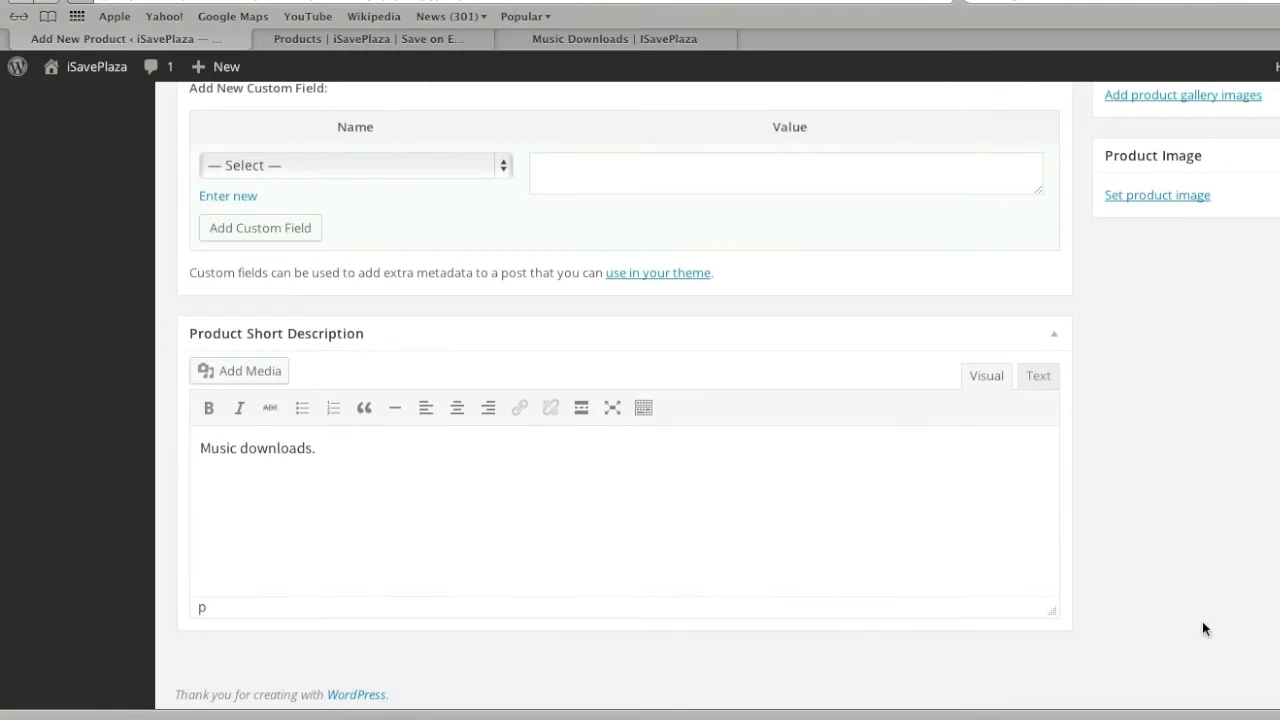
scroll(up, 3)
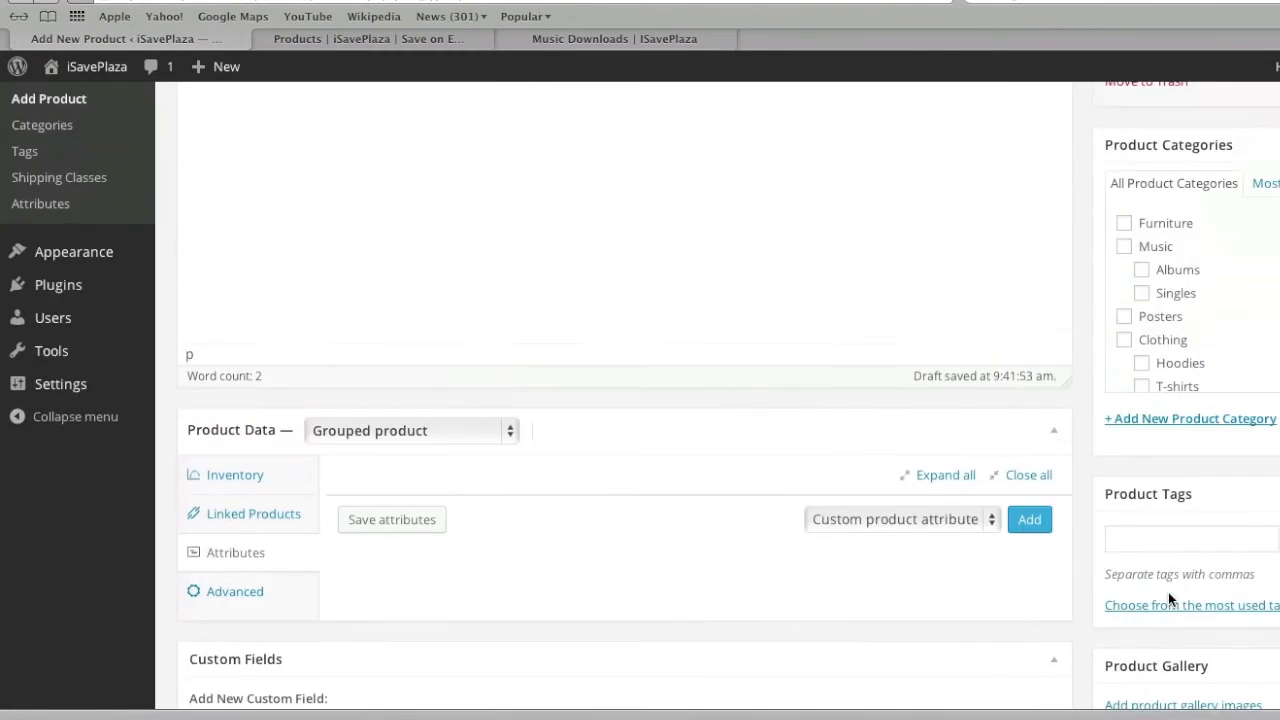
- Tick the Albums category alongside Music and publish the Music Download product
click(1141, 269)
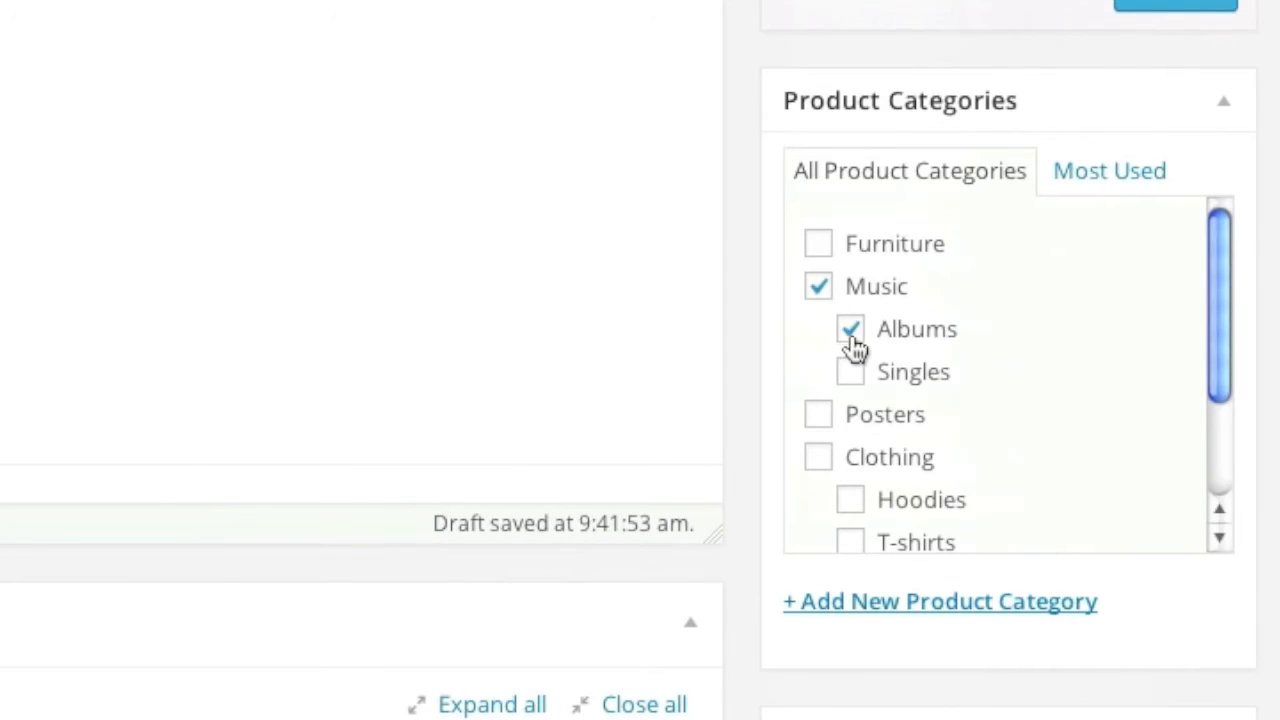
scroll(up, 3)
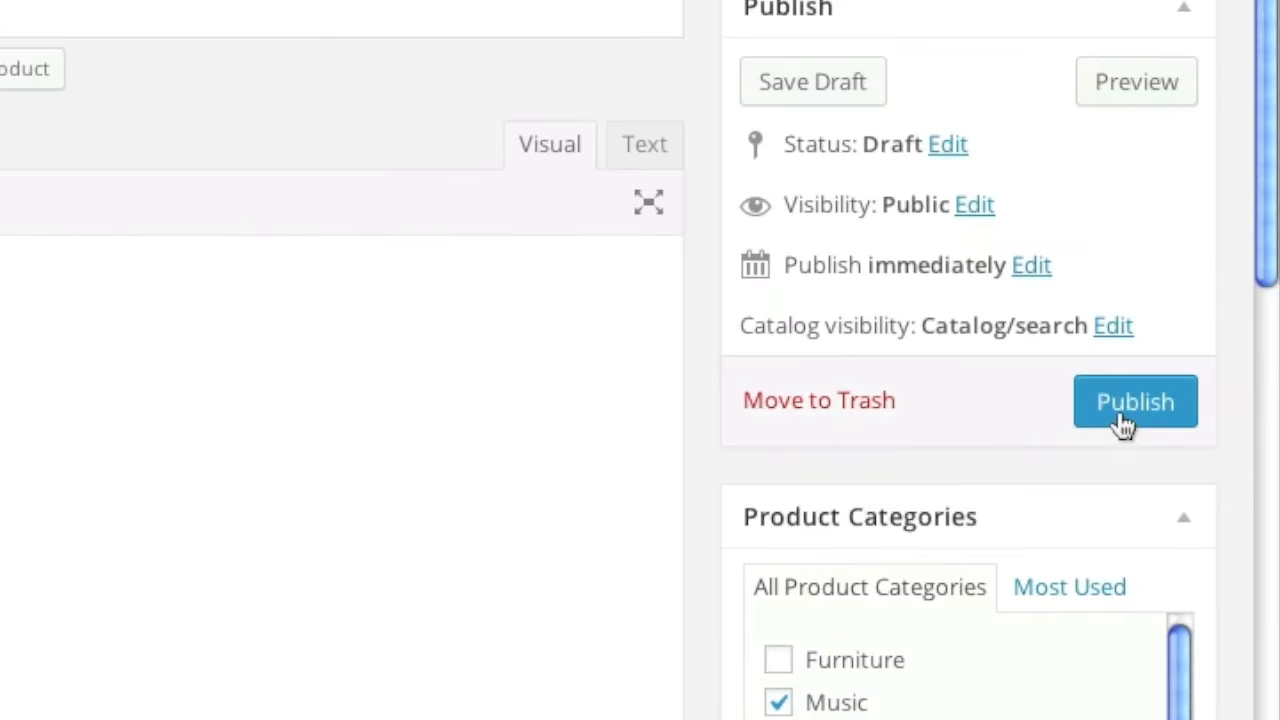
click(1135, 401)
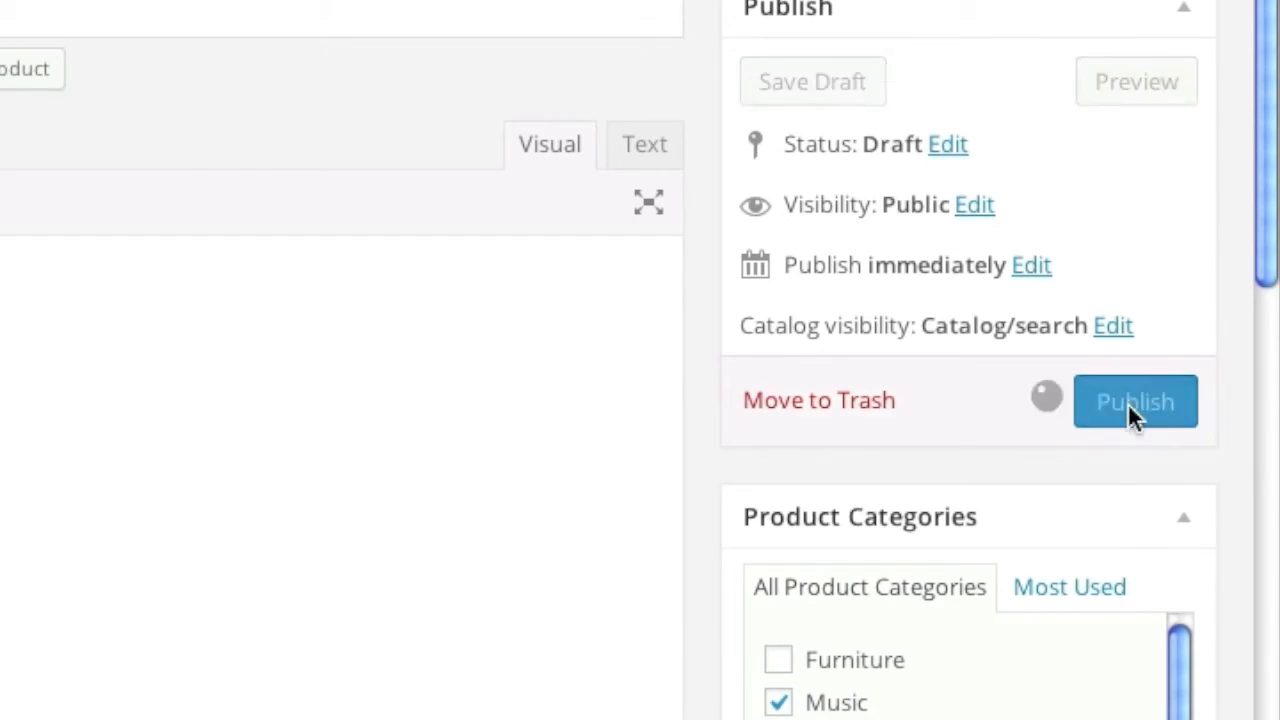
click(1135, 401)
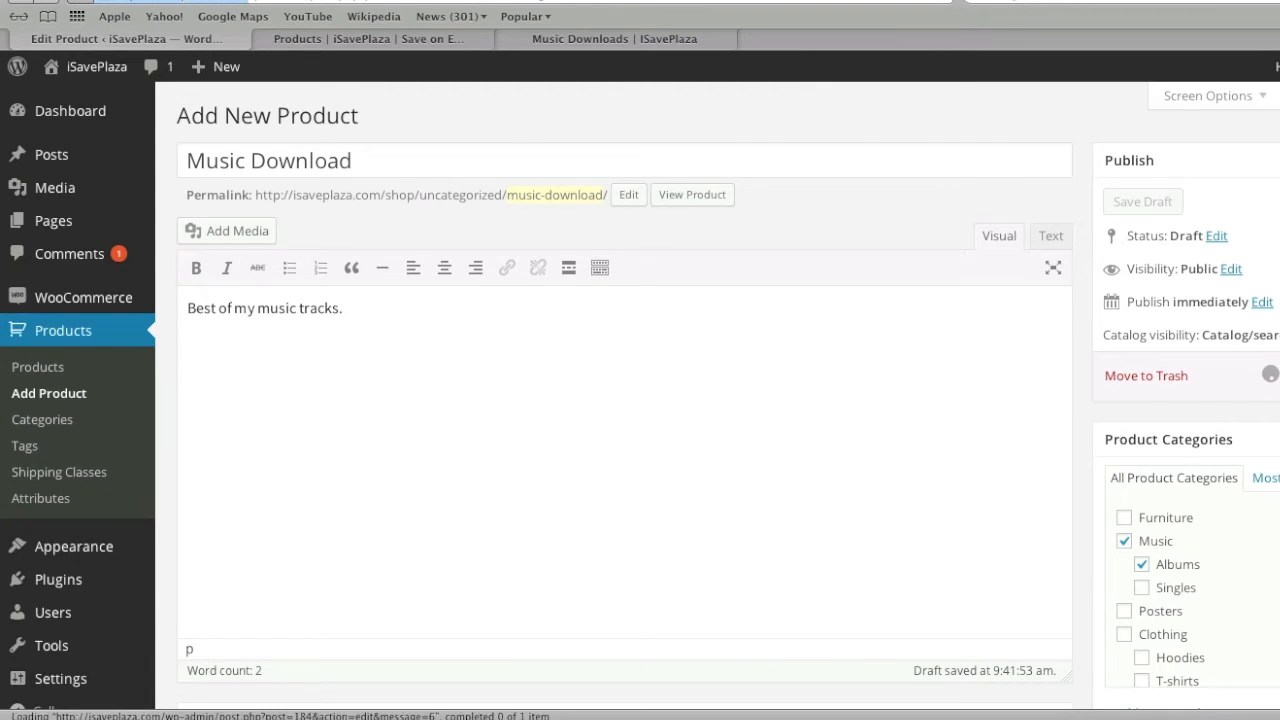
click(1128, 201)
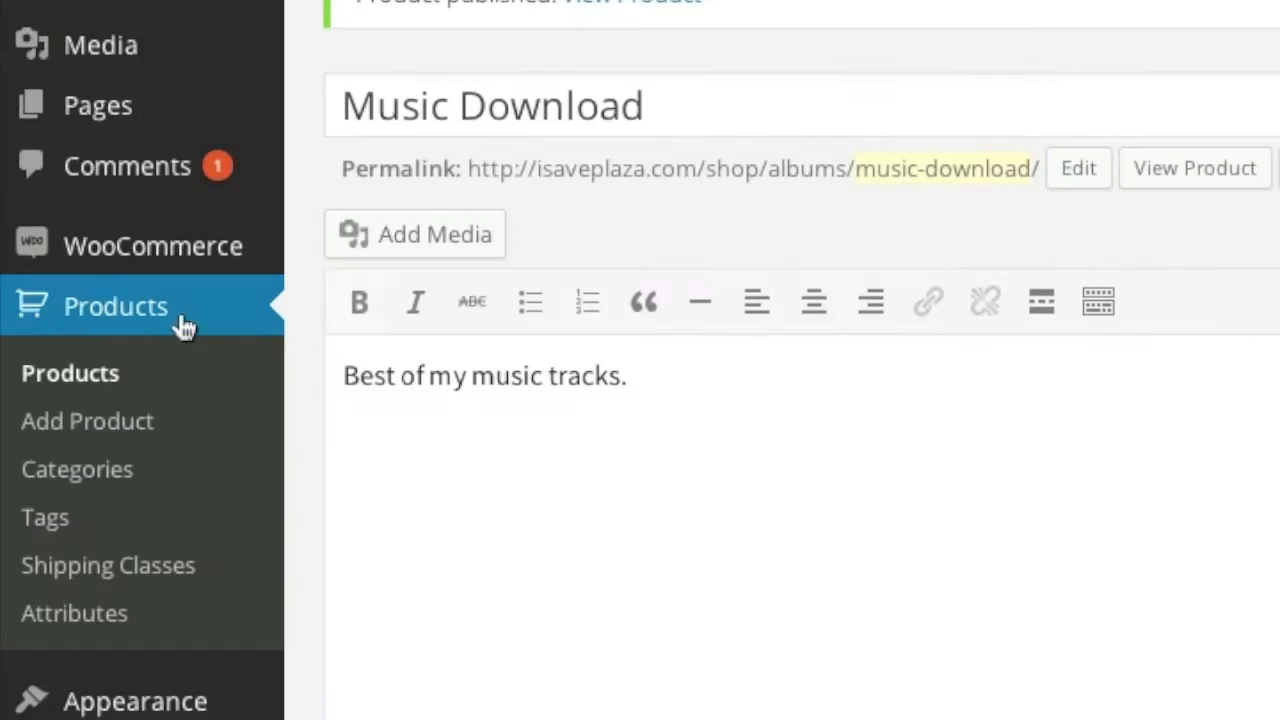
mouse_move(75, 385)
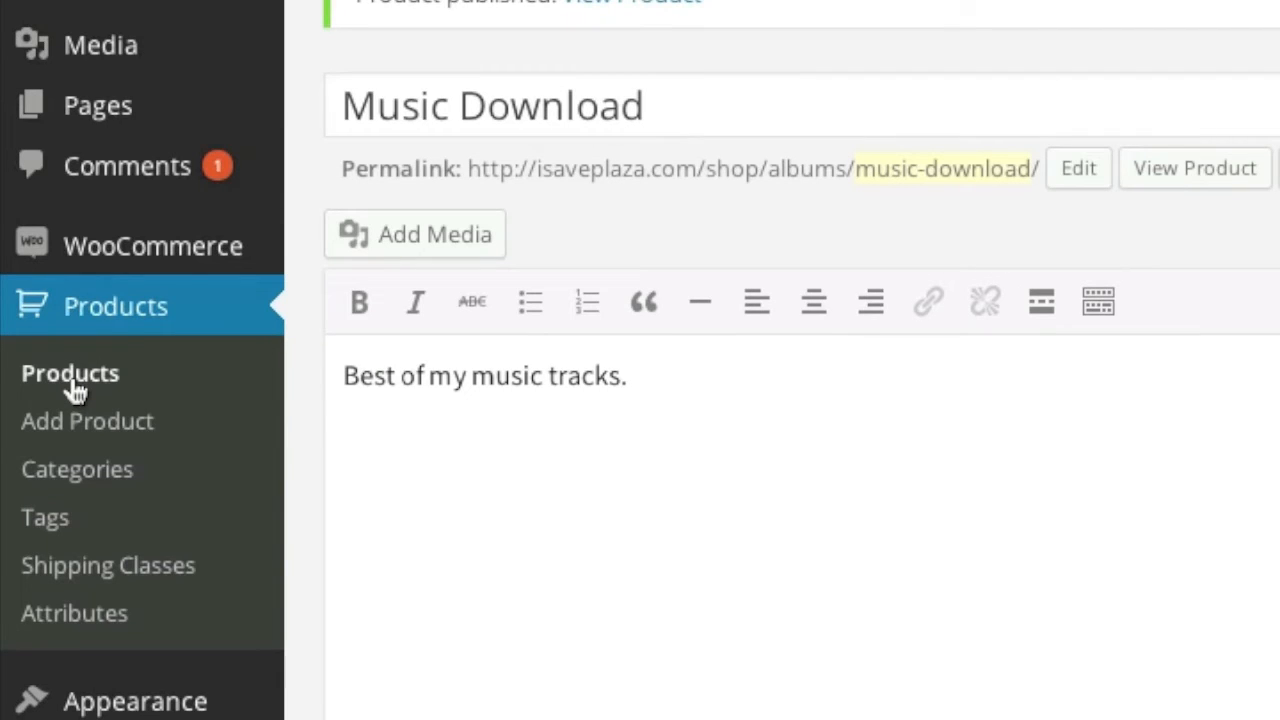
- Go to the product list and open Woo Album #4 for editing
click(70, 373)
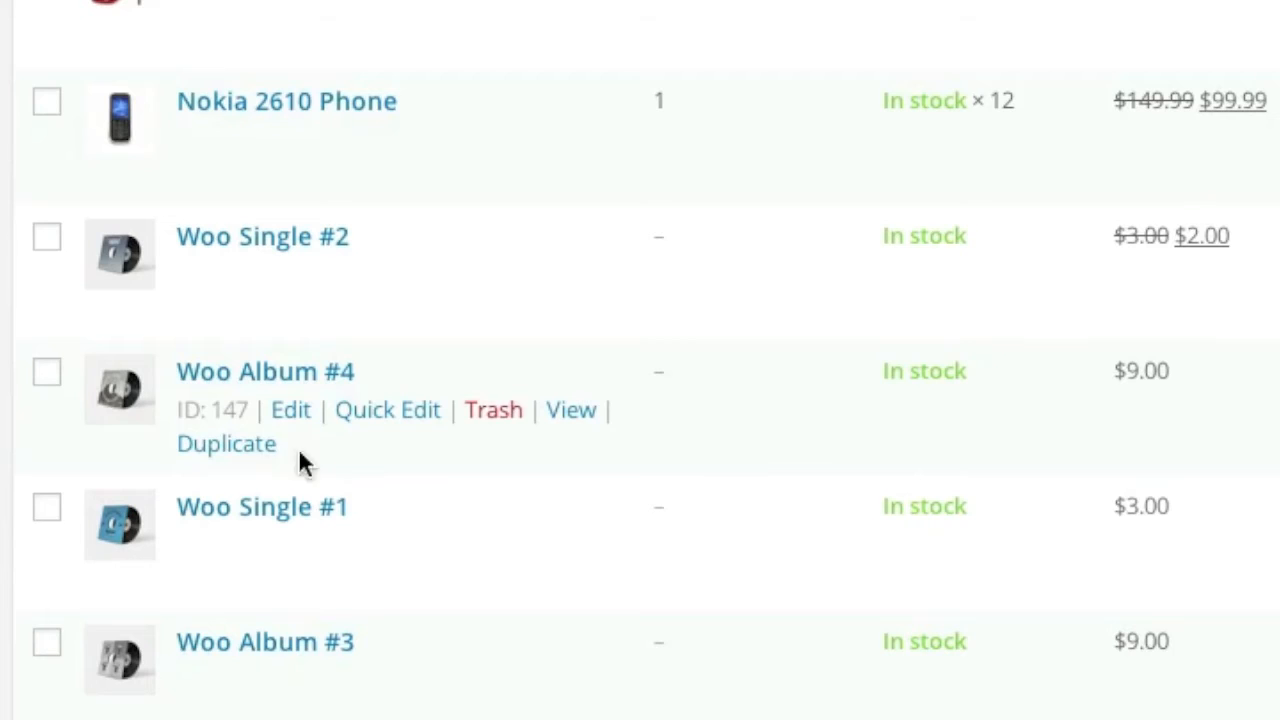
mouse_move(291, 410)
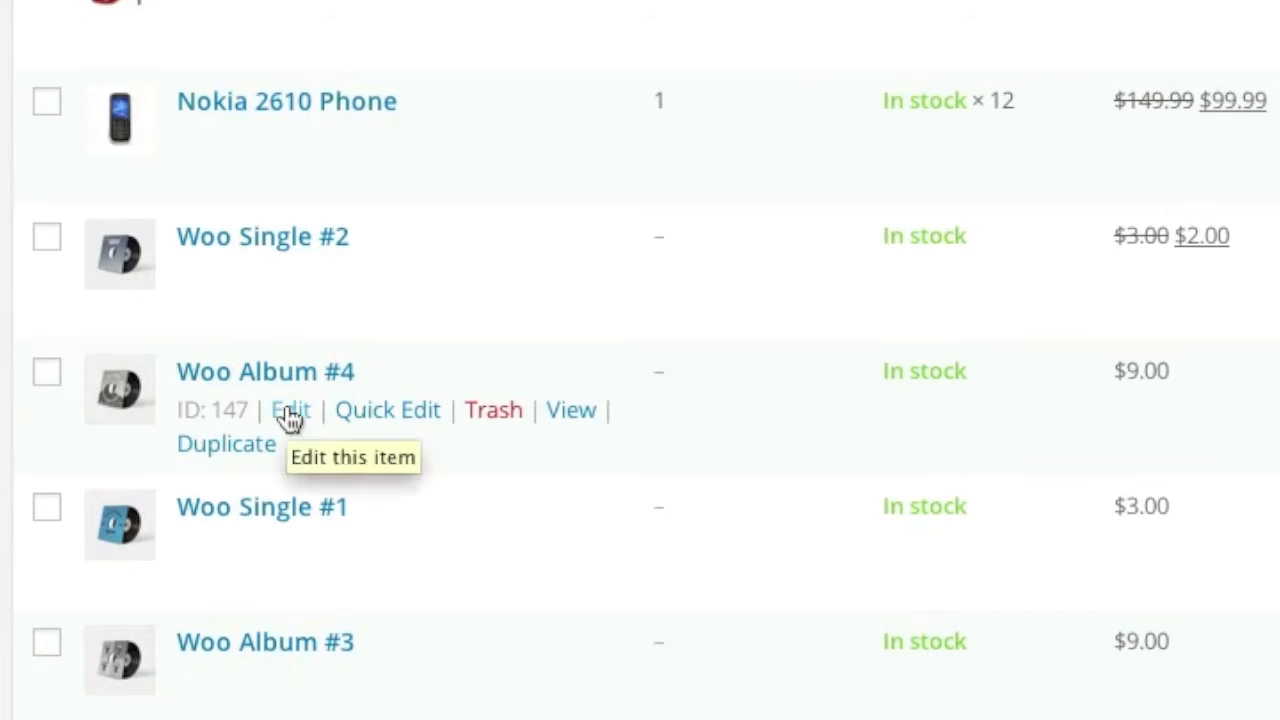
click(290, 409)
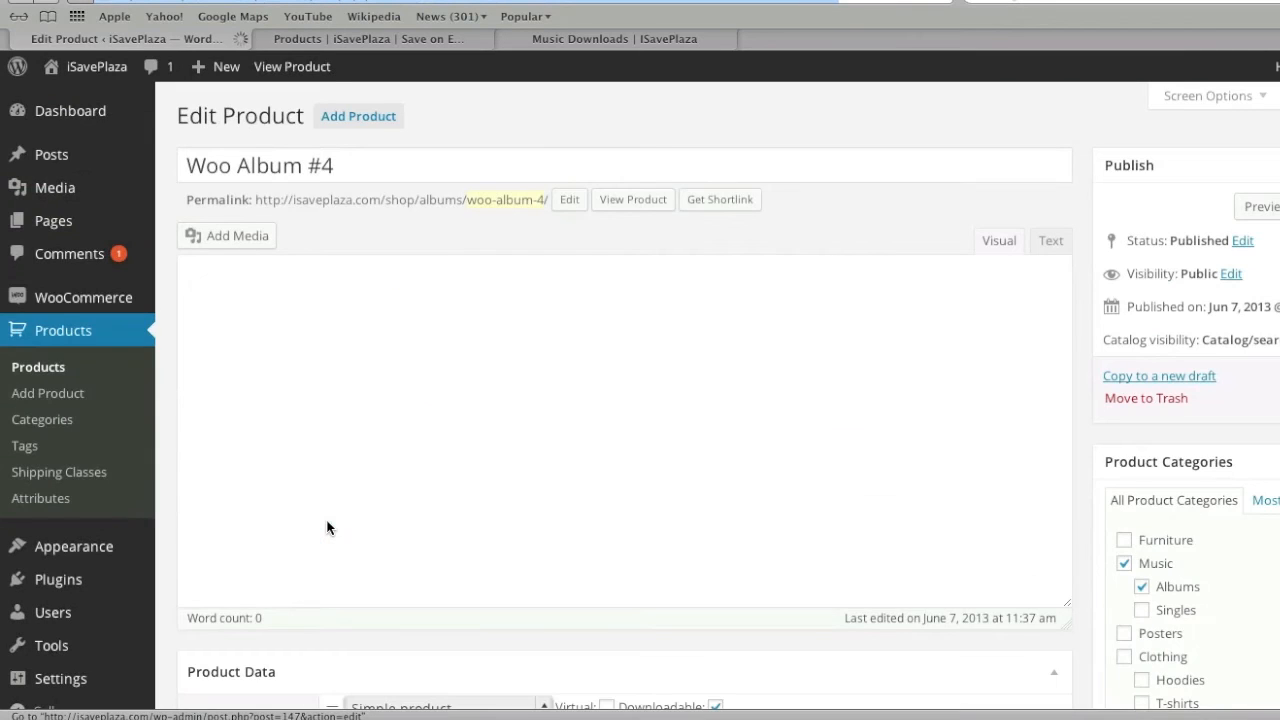
- Assign Woo Album #4 to the Music Download group and review its advanced and catalog visibility settings
scroll(down, 3)
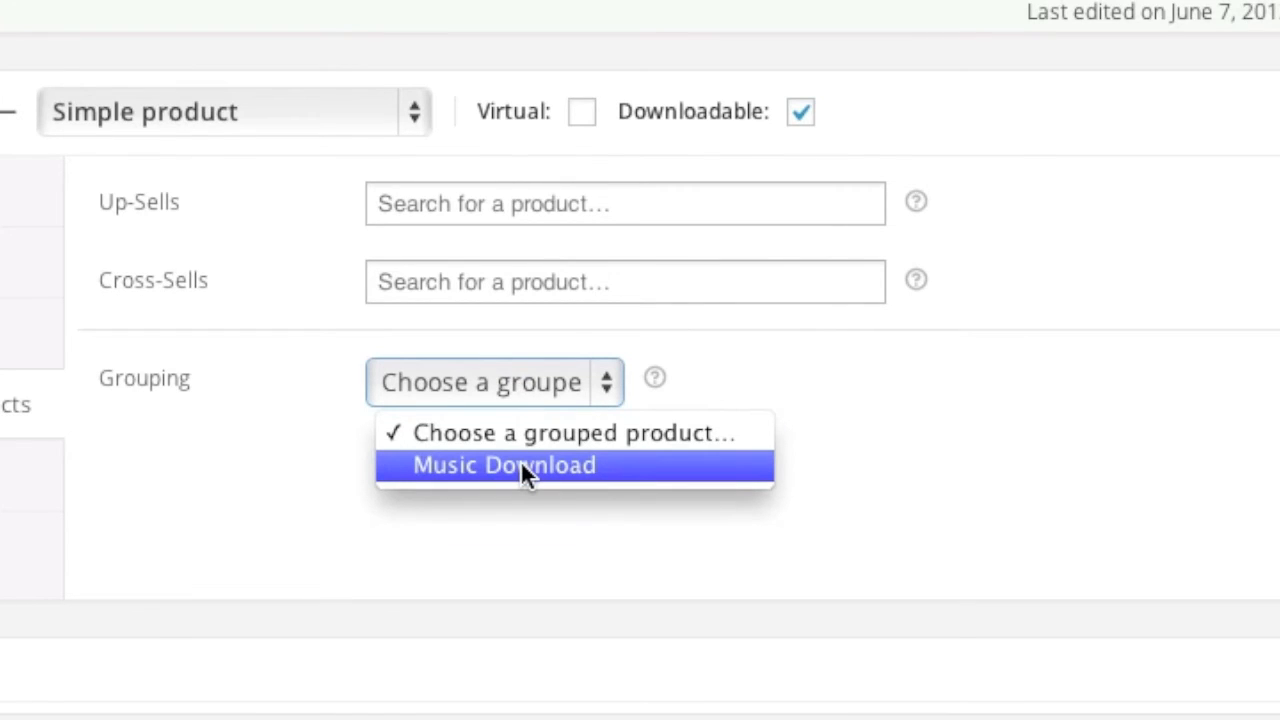
click(503, 464)
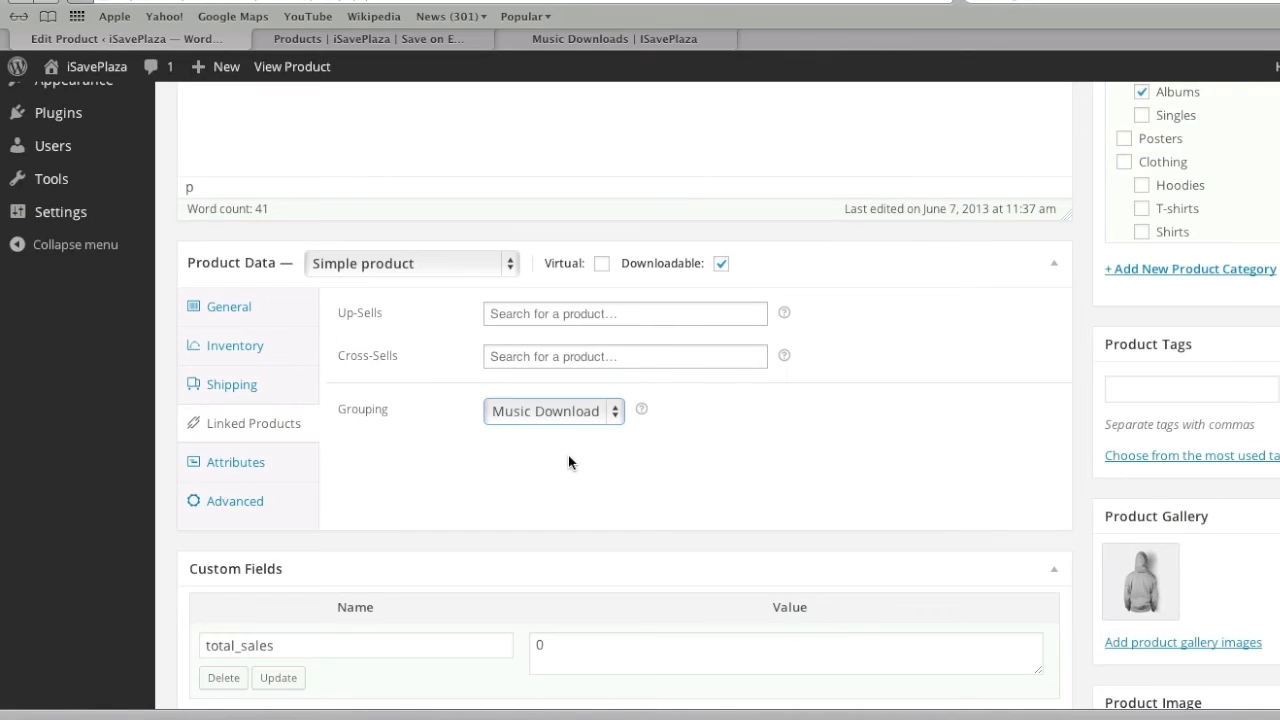
click(236, 501)
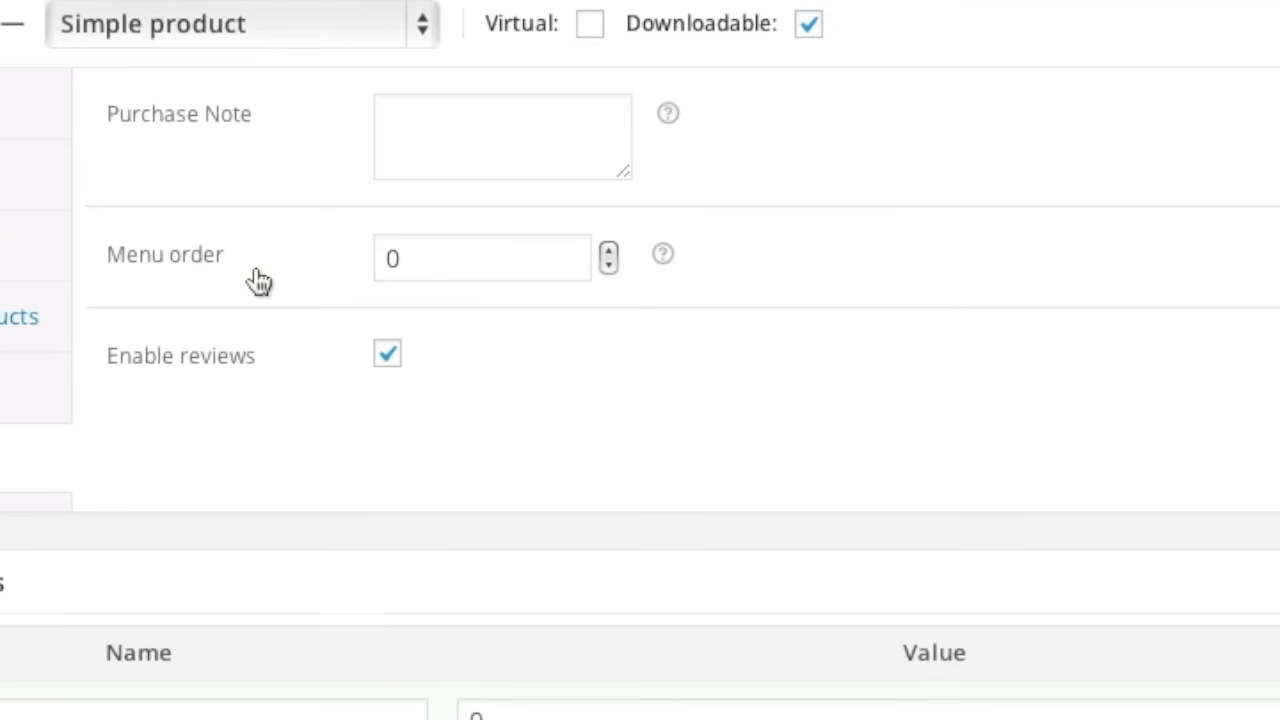
mouse_move(375, 278)
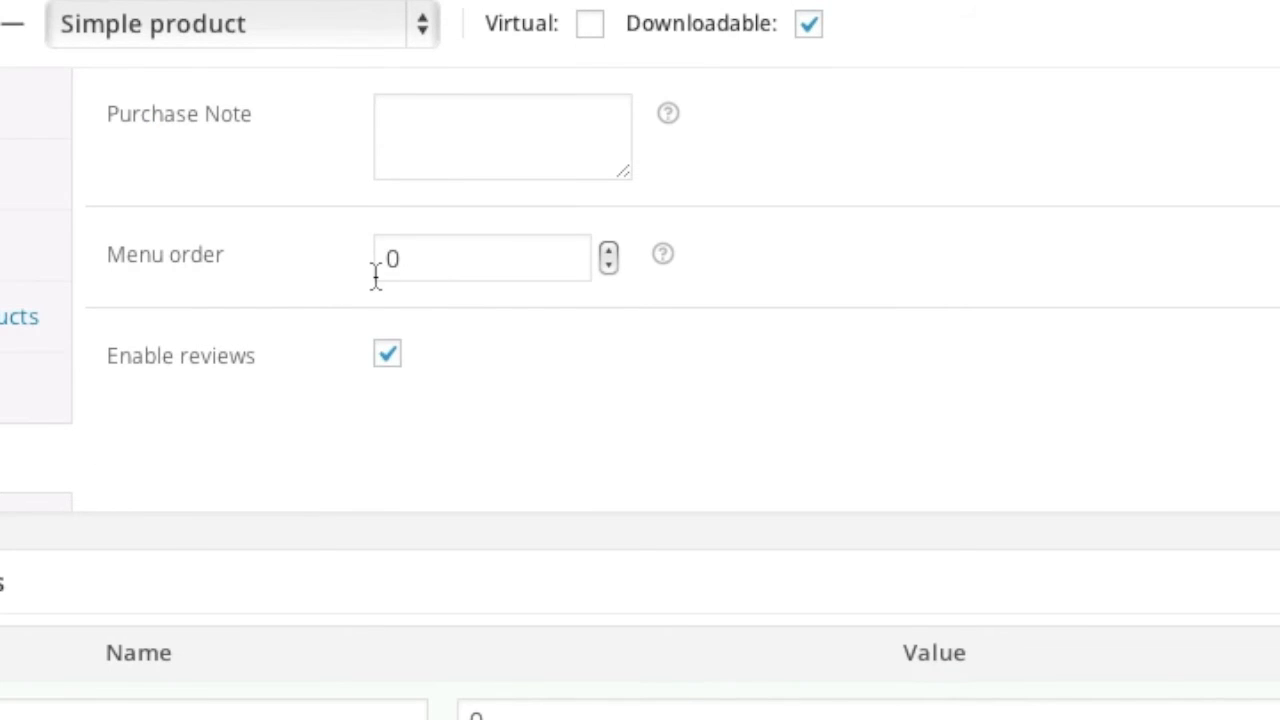
scroll(up, 3)
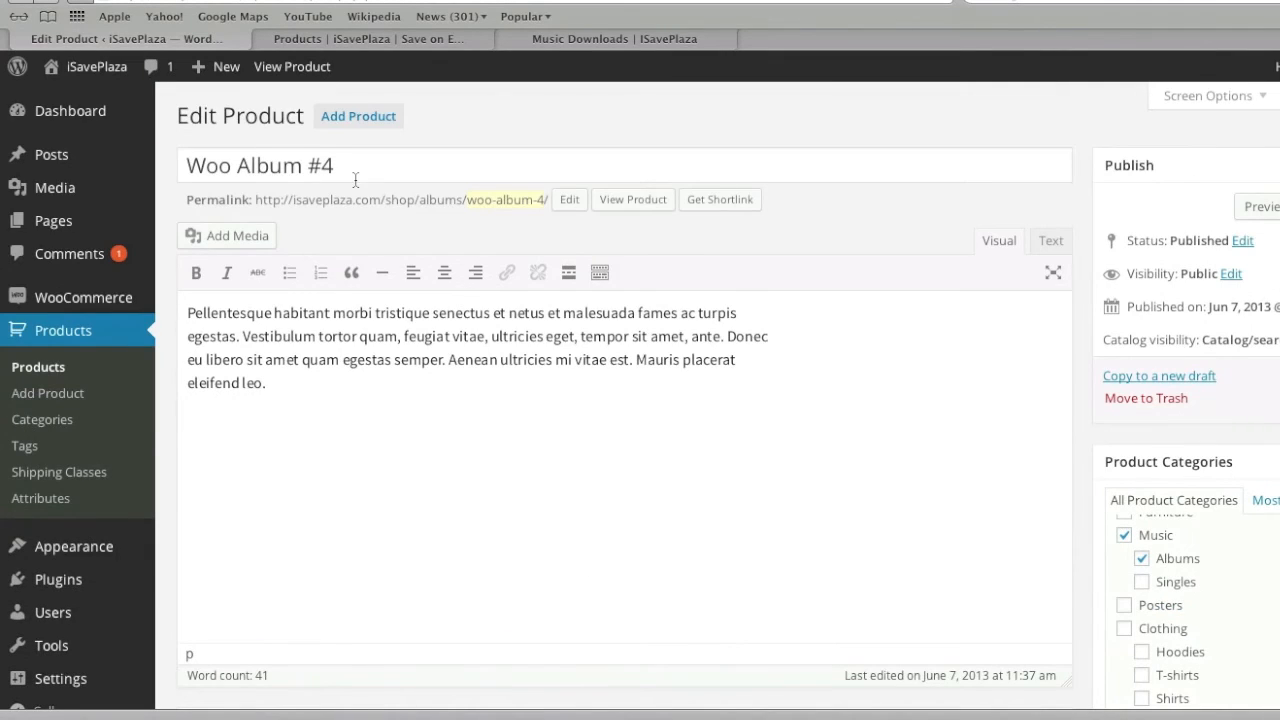
scroll(down, 3)
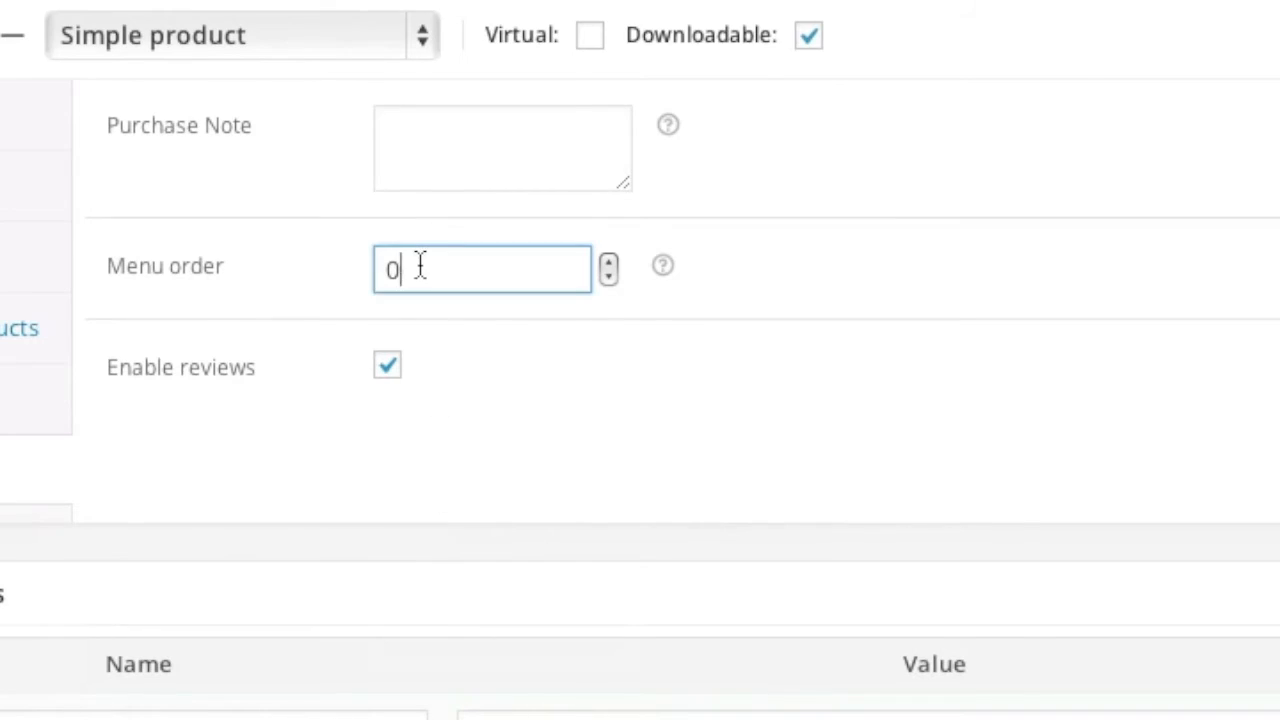
text(4)
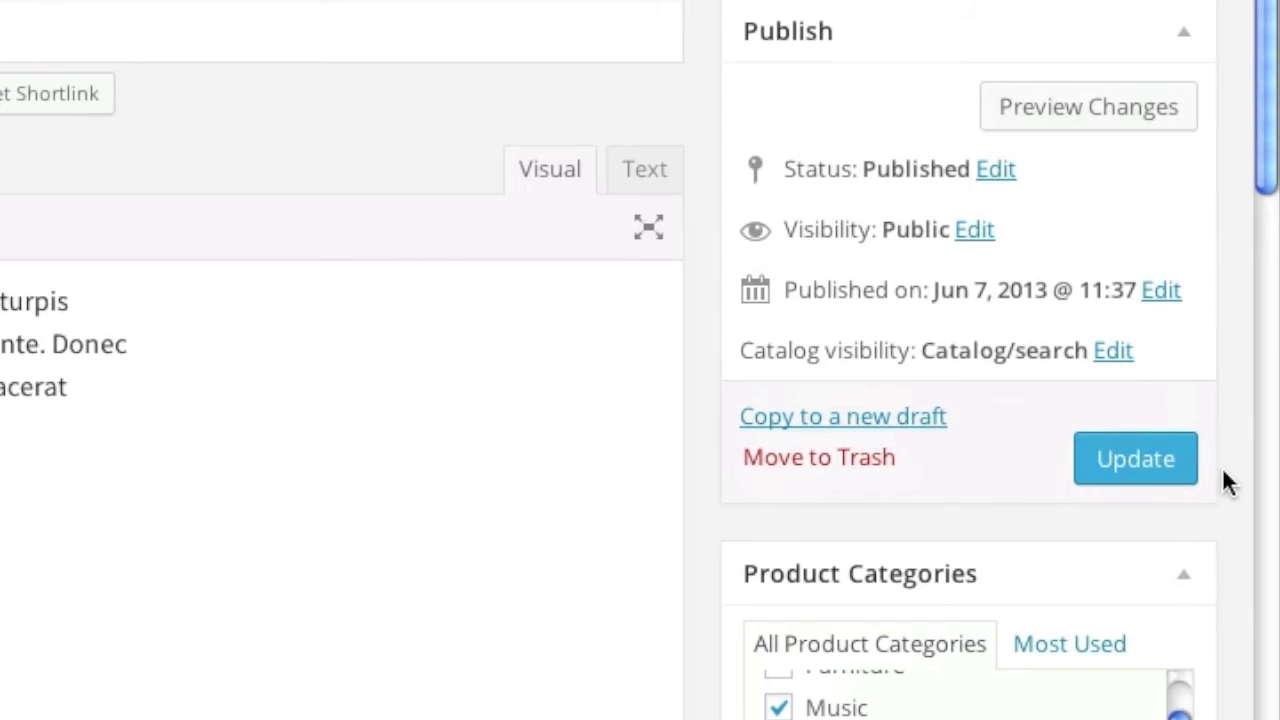
mouse_move(583, 256)
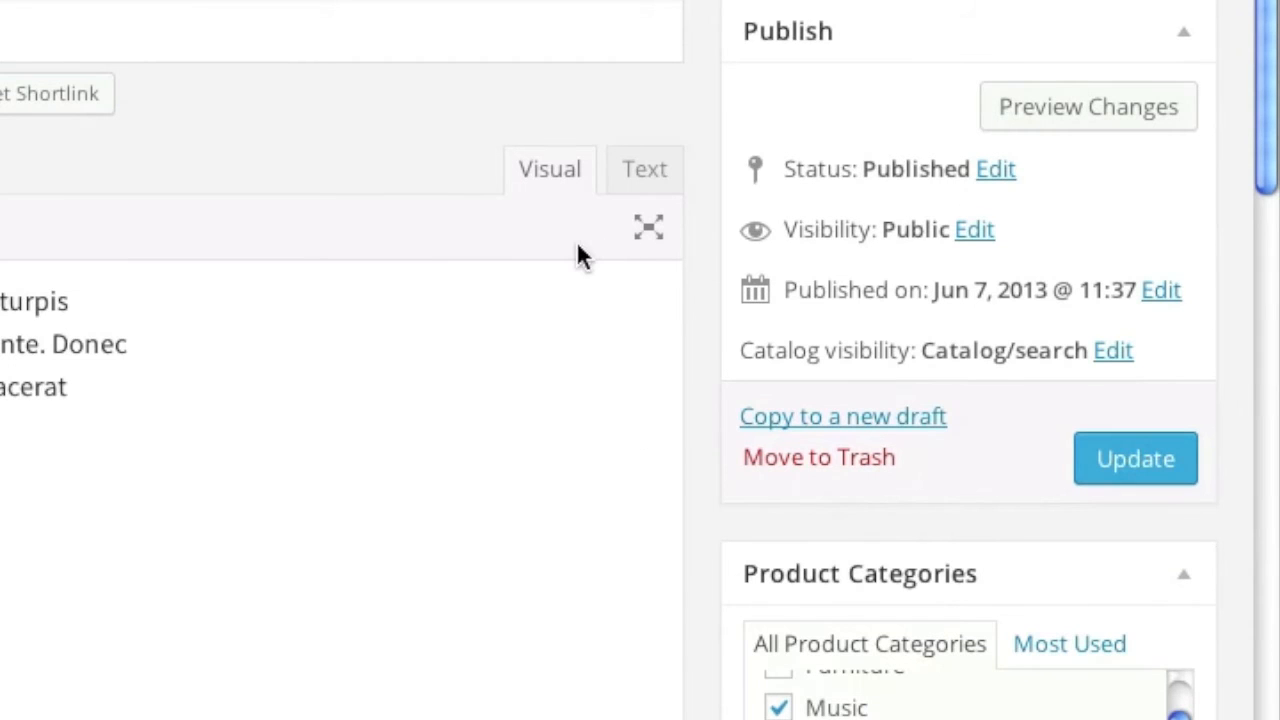
mouse_move(1037, 367)
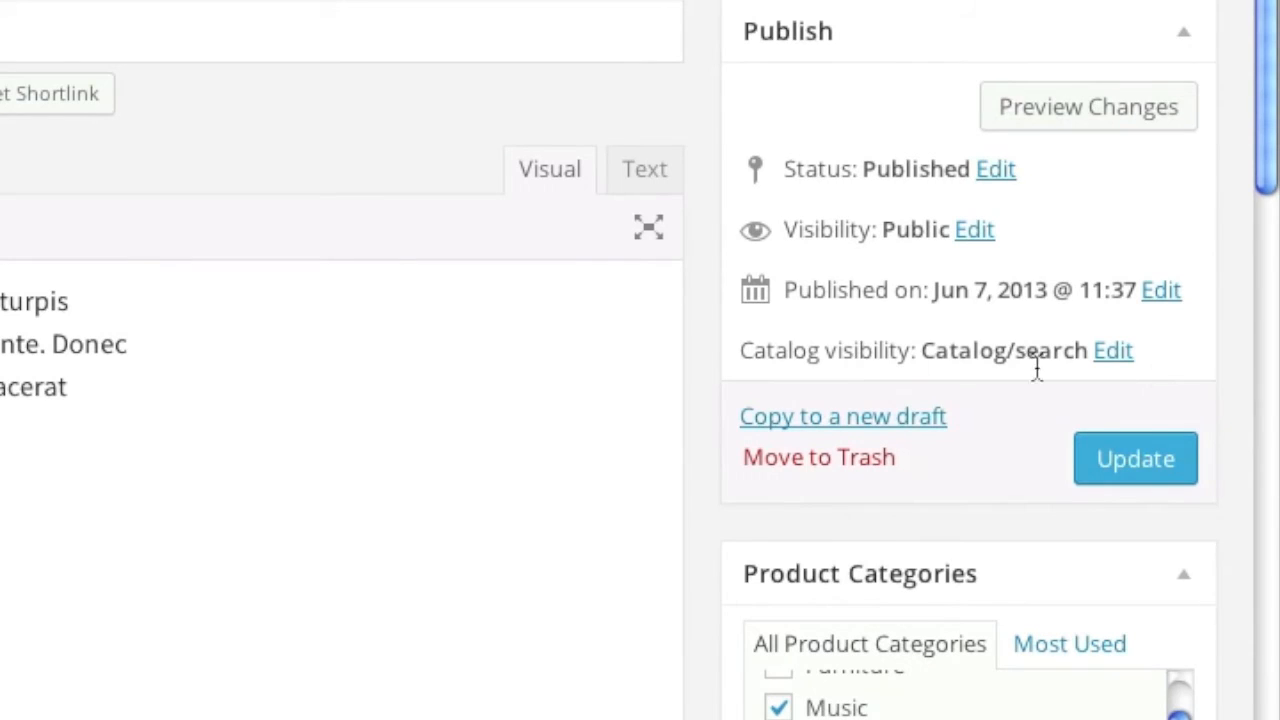
click(1113, 350)
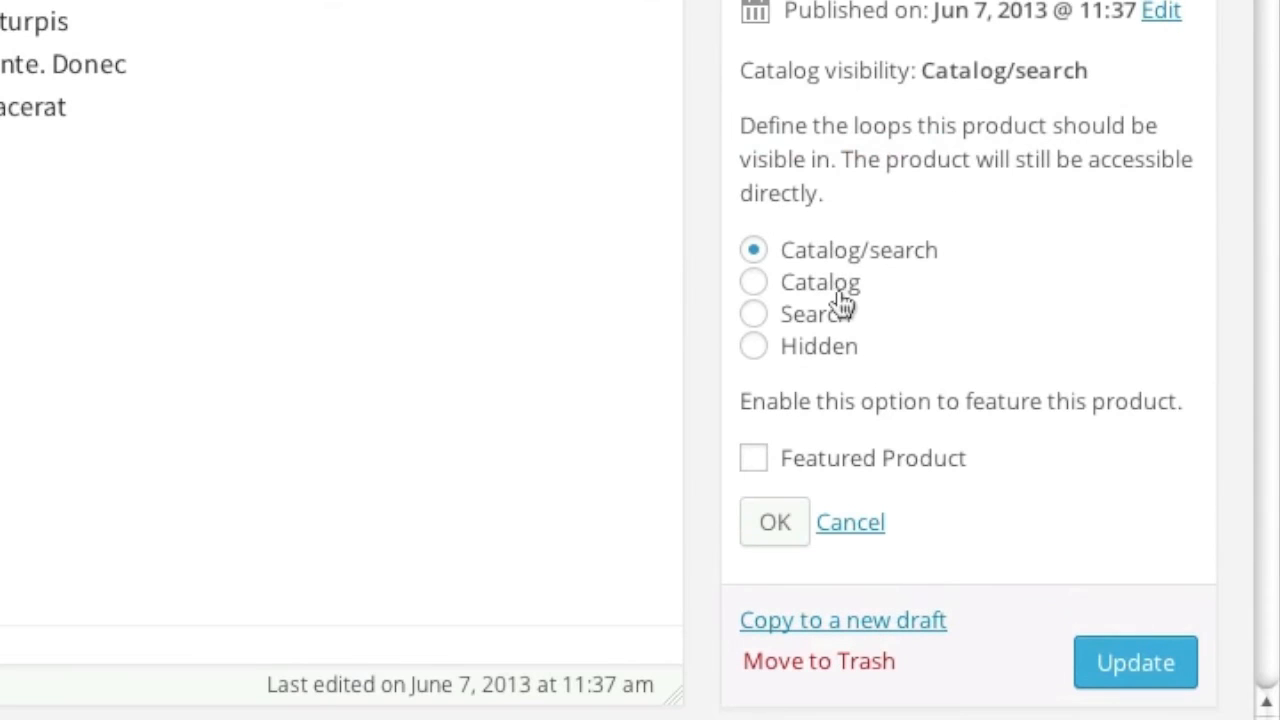
mouse_move(752, 365)
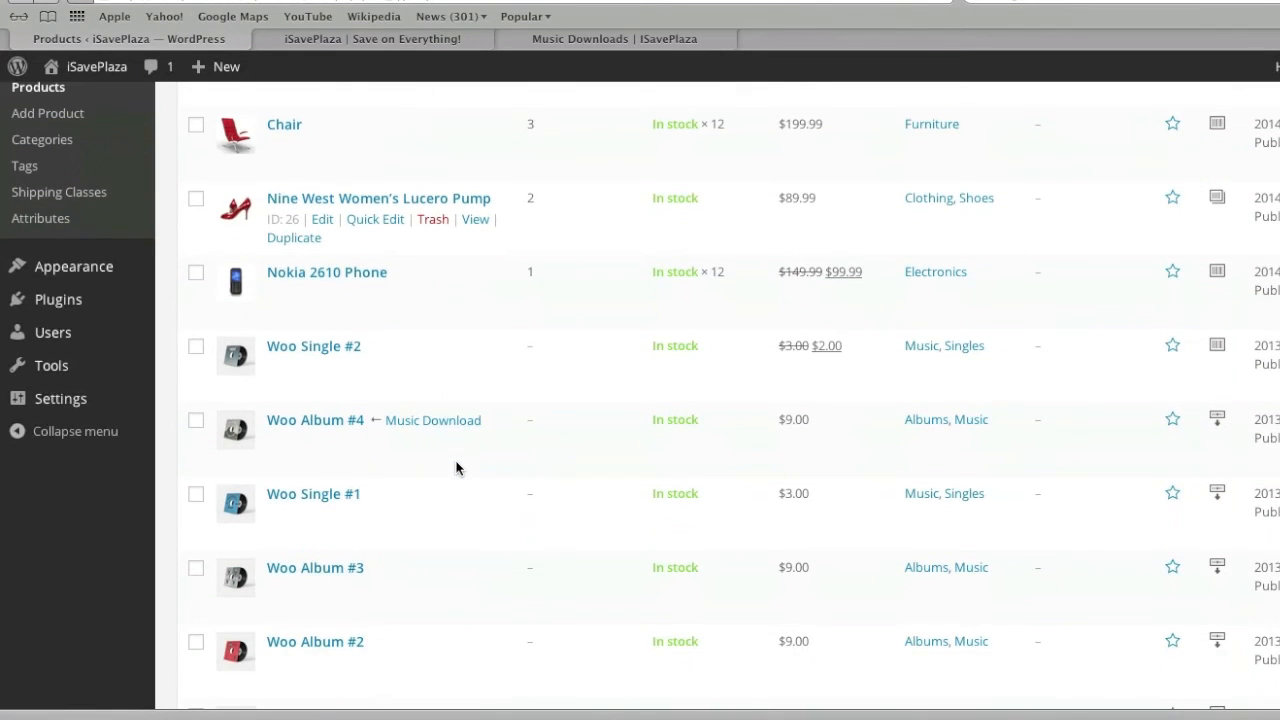
- Assign Woo Album #2 to the Music Download group under Linked Products and update it
click(314, 641)
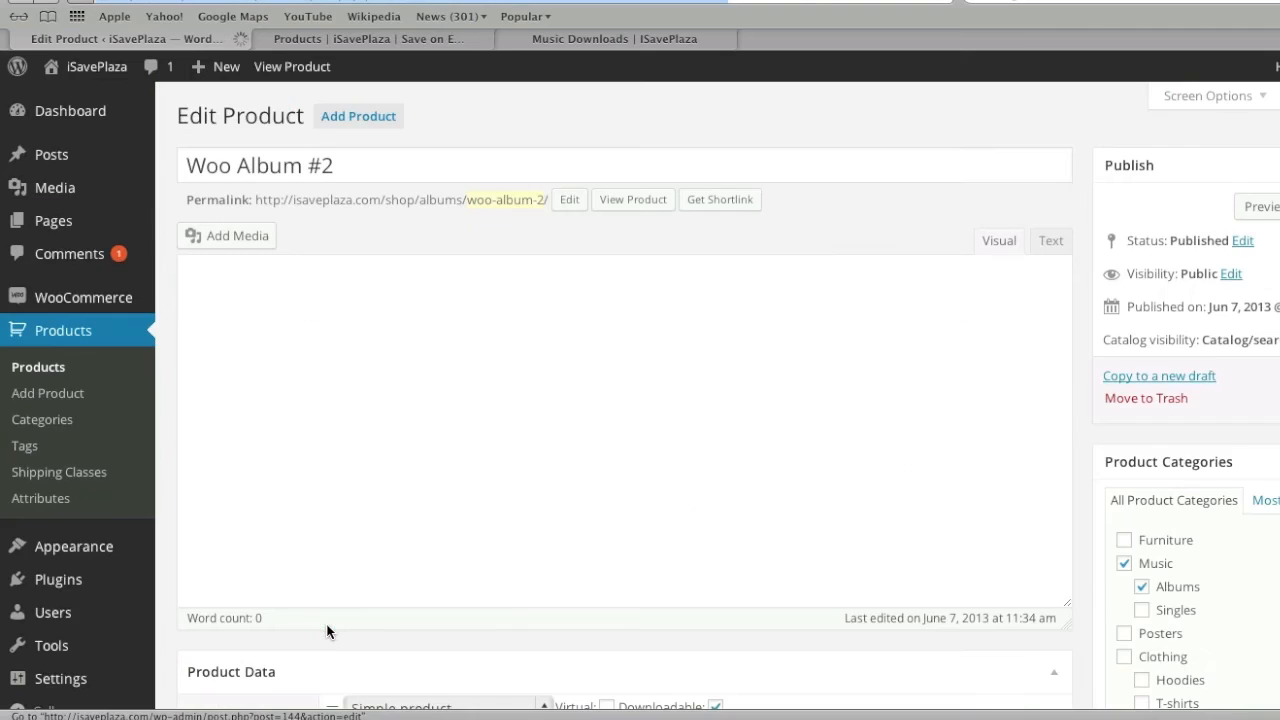
scroll(down, 3)
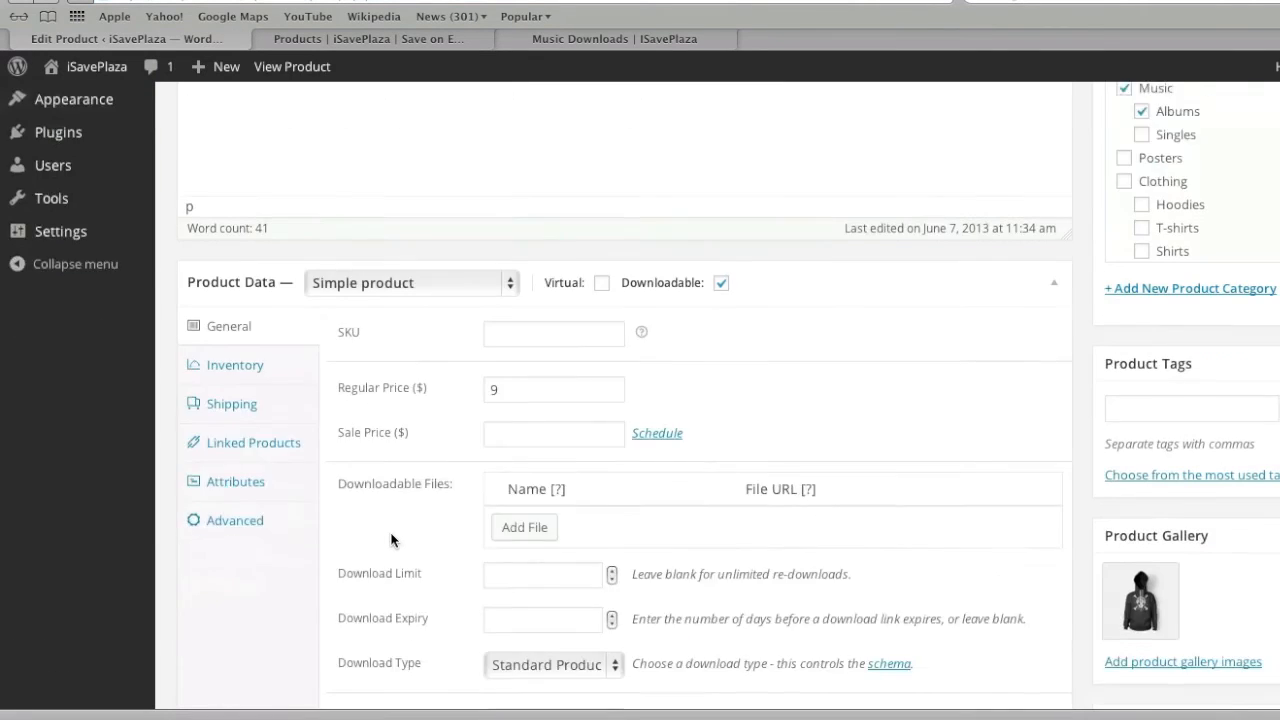
click(256, 442)
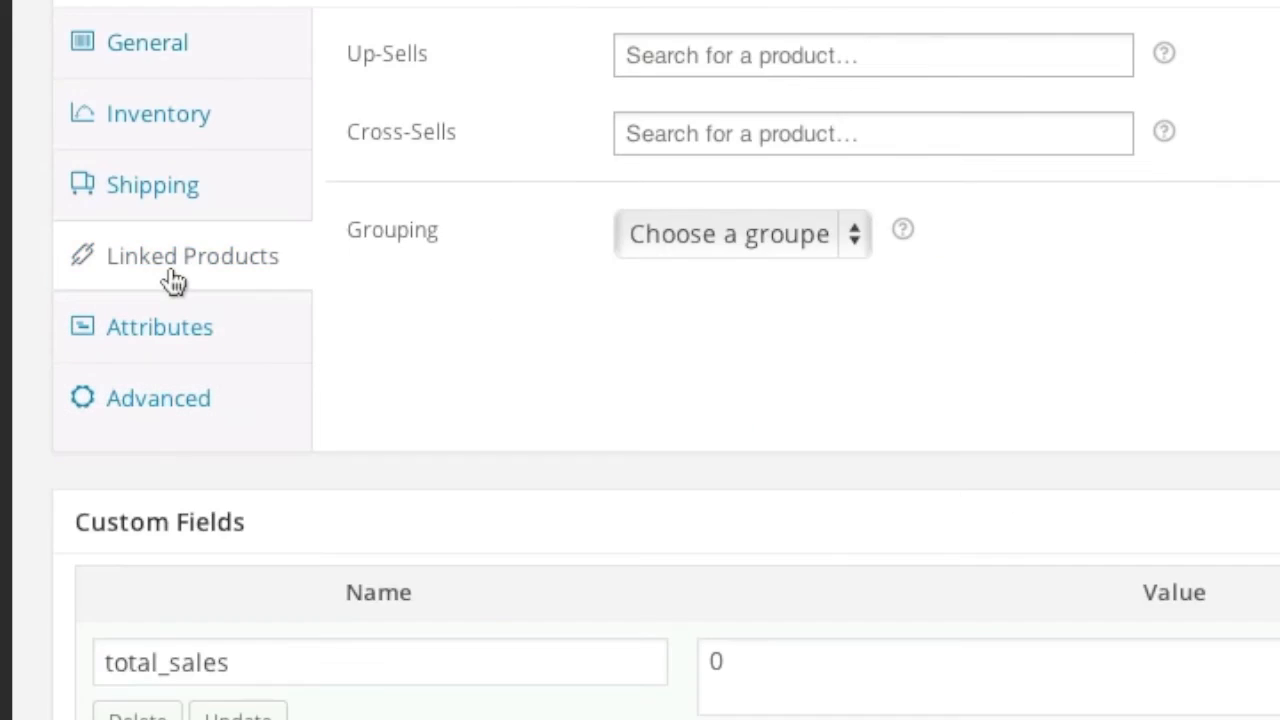
click(742, 233)
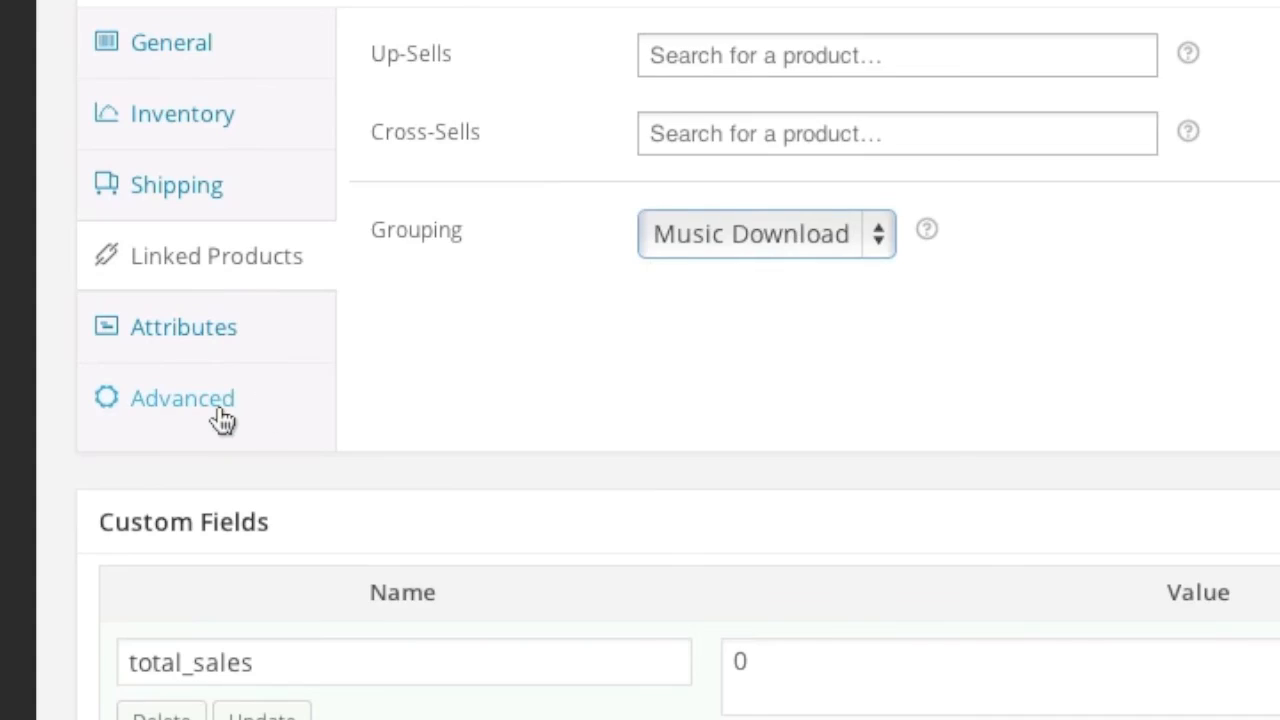
click(182, 397)
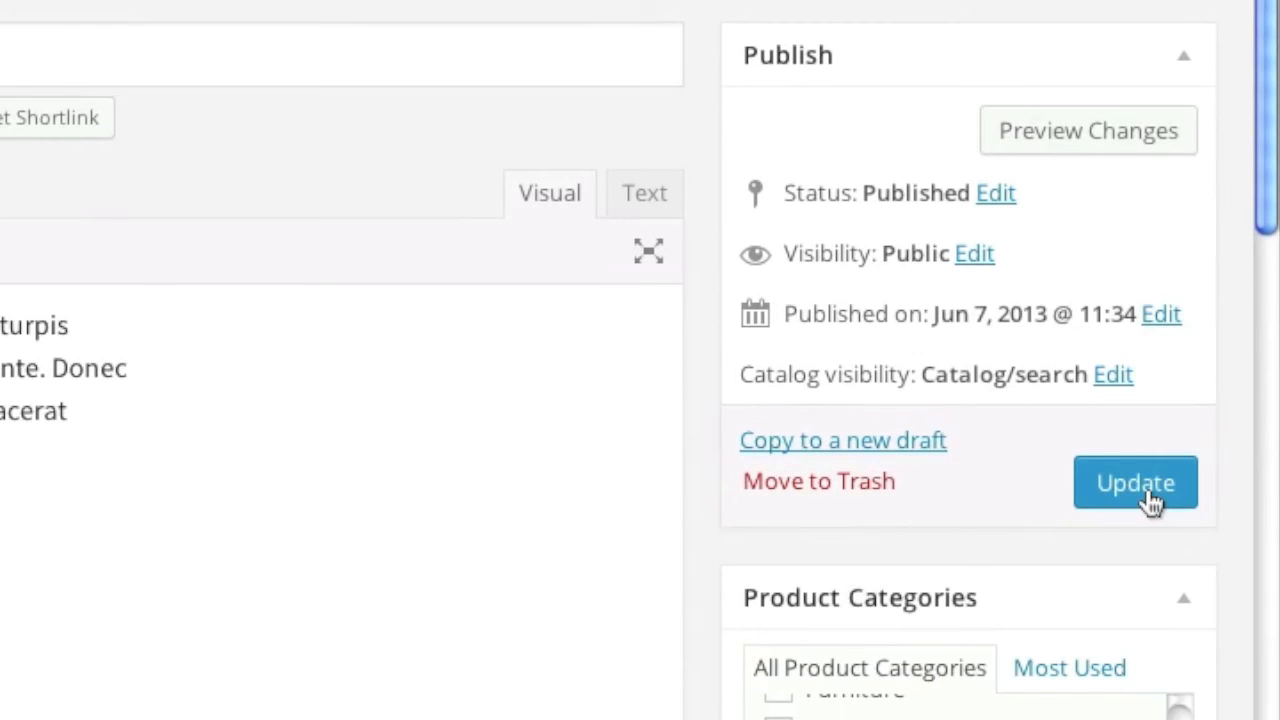
click(1135, 482)
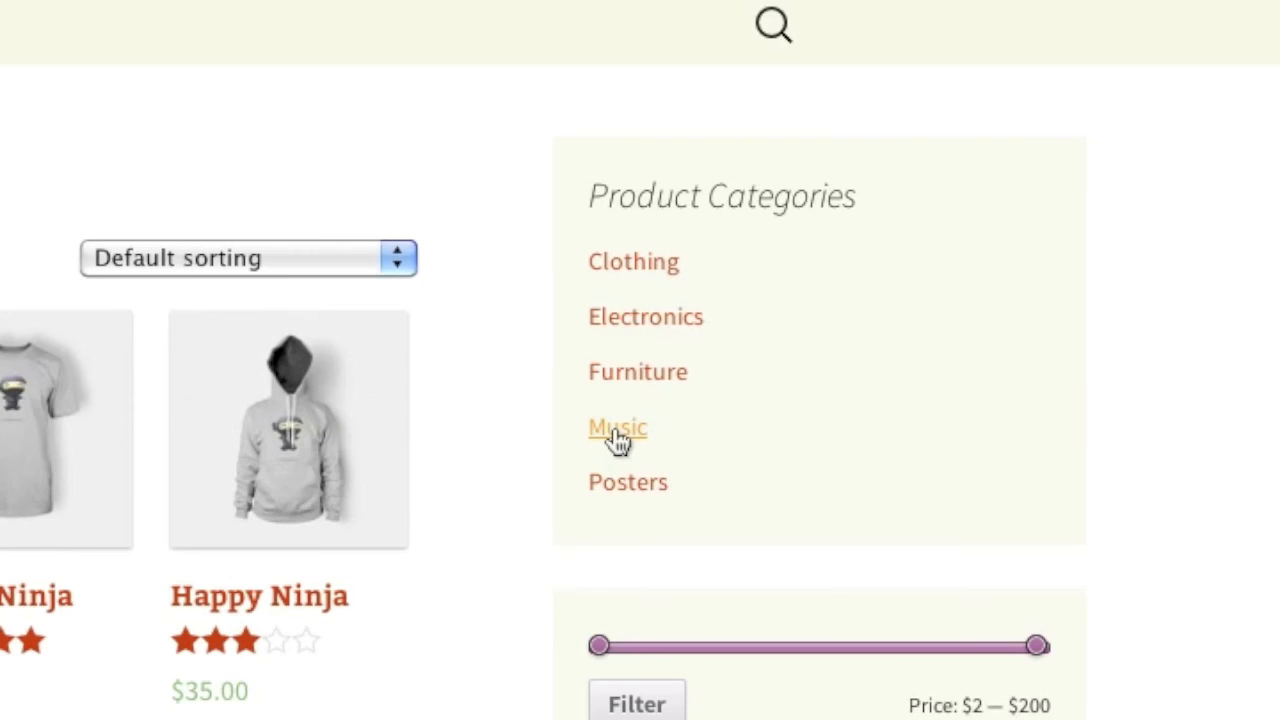
- Browse the storefront Music category and open the Music Download grouped product page
click(617, 427)
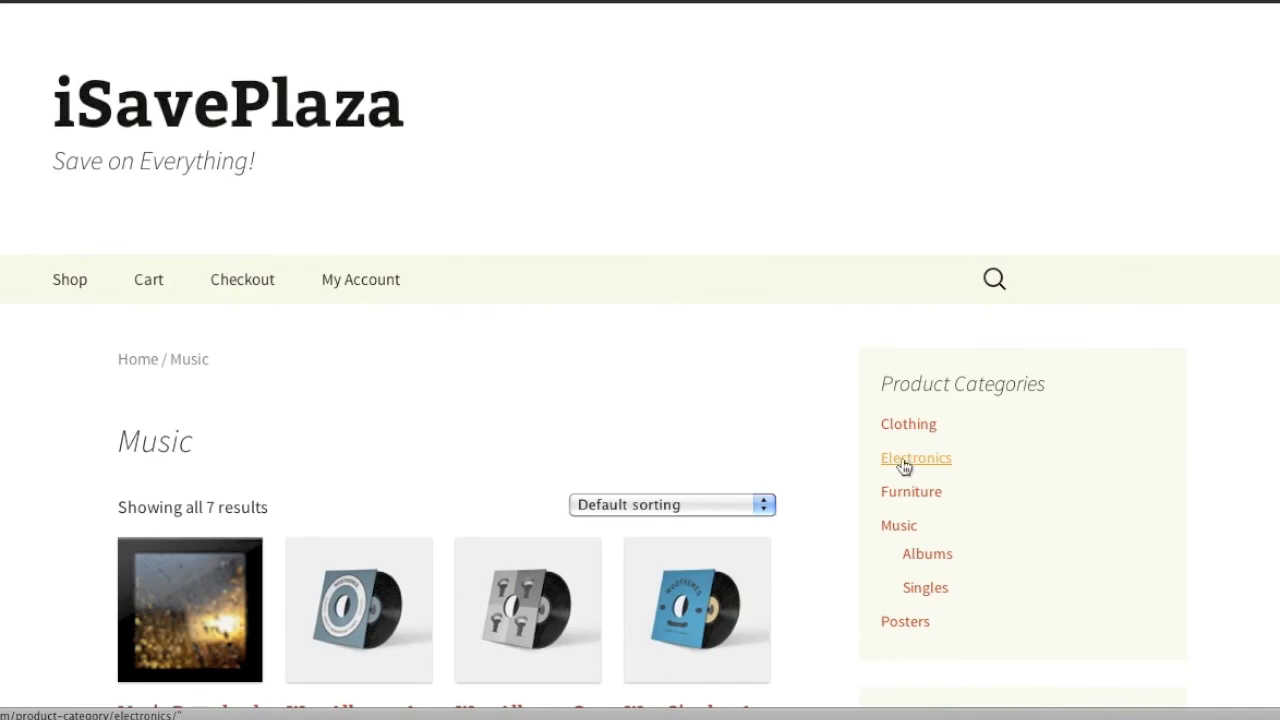
scroll(down, 3)
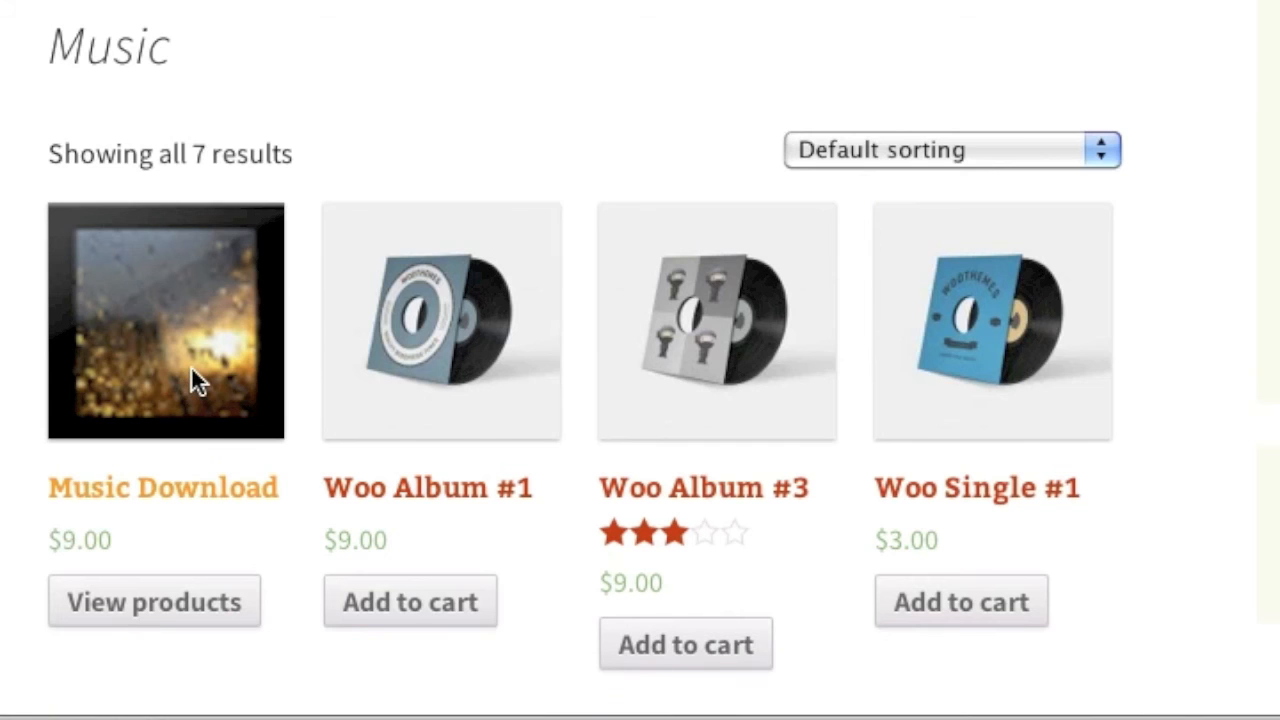
click(163, 487)
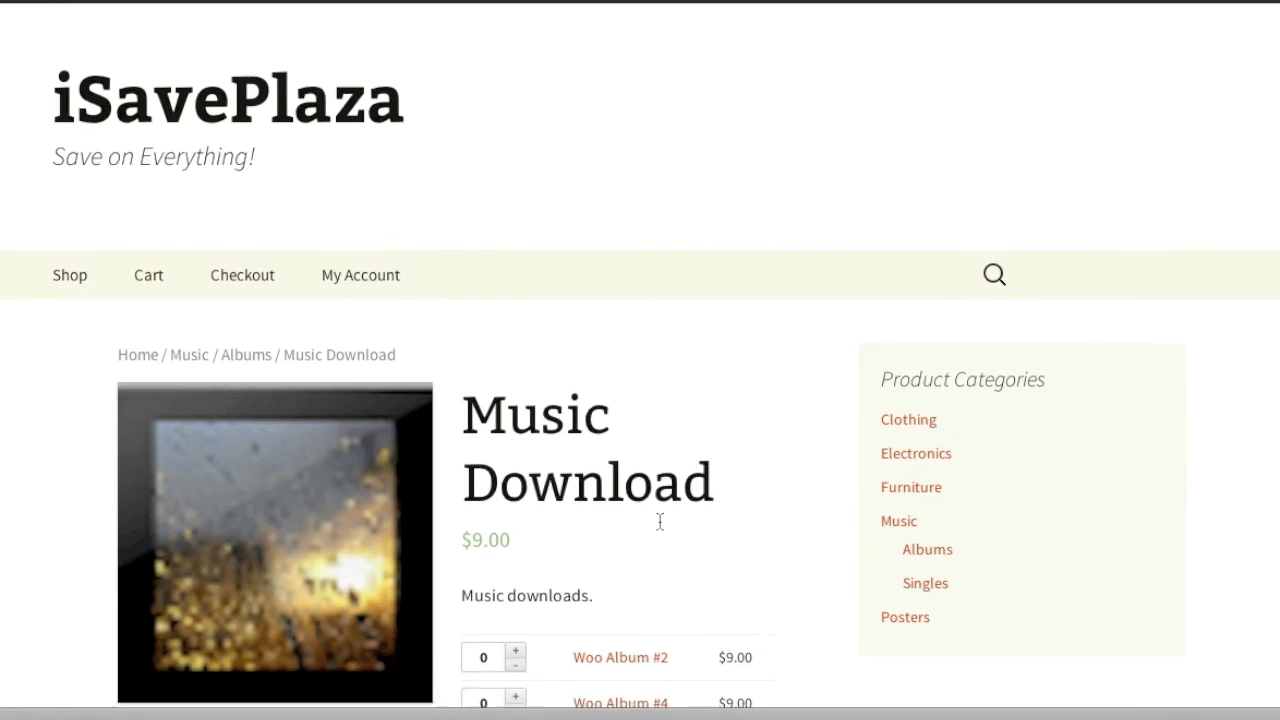
scroll(down, 3)
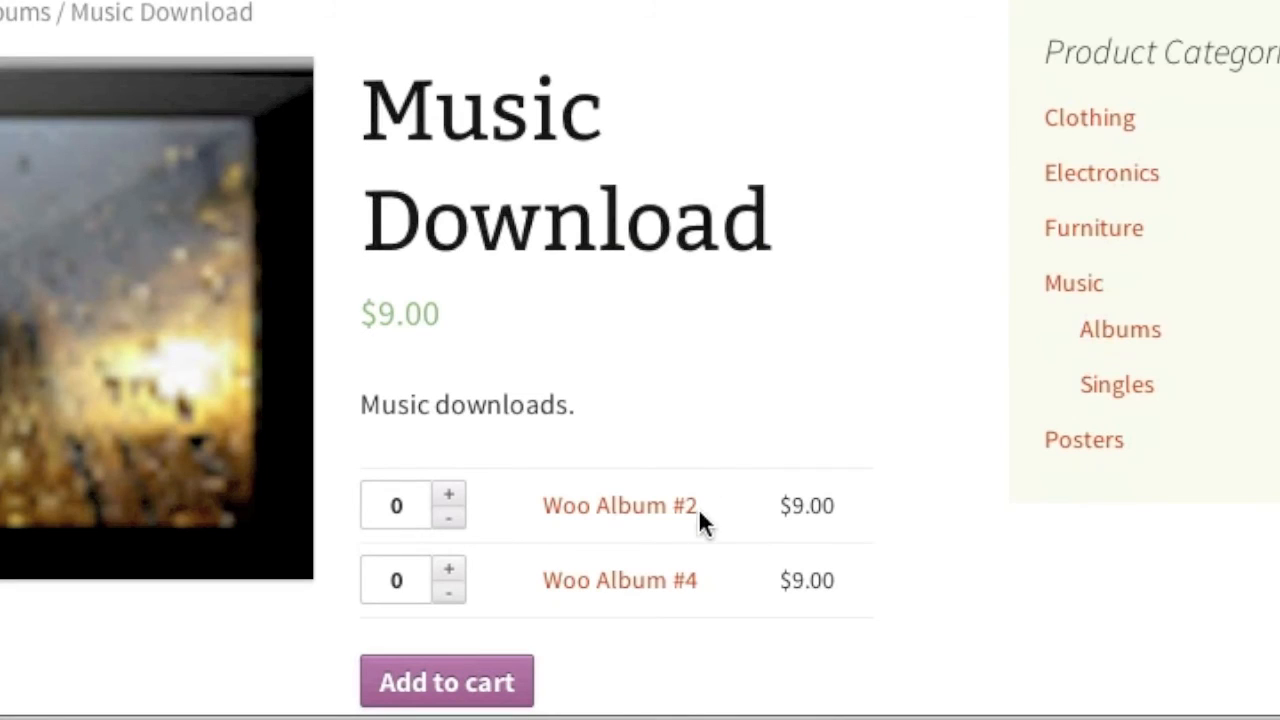
mouse_move(703, 507)
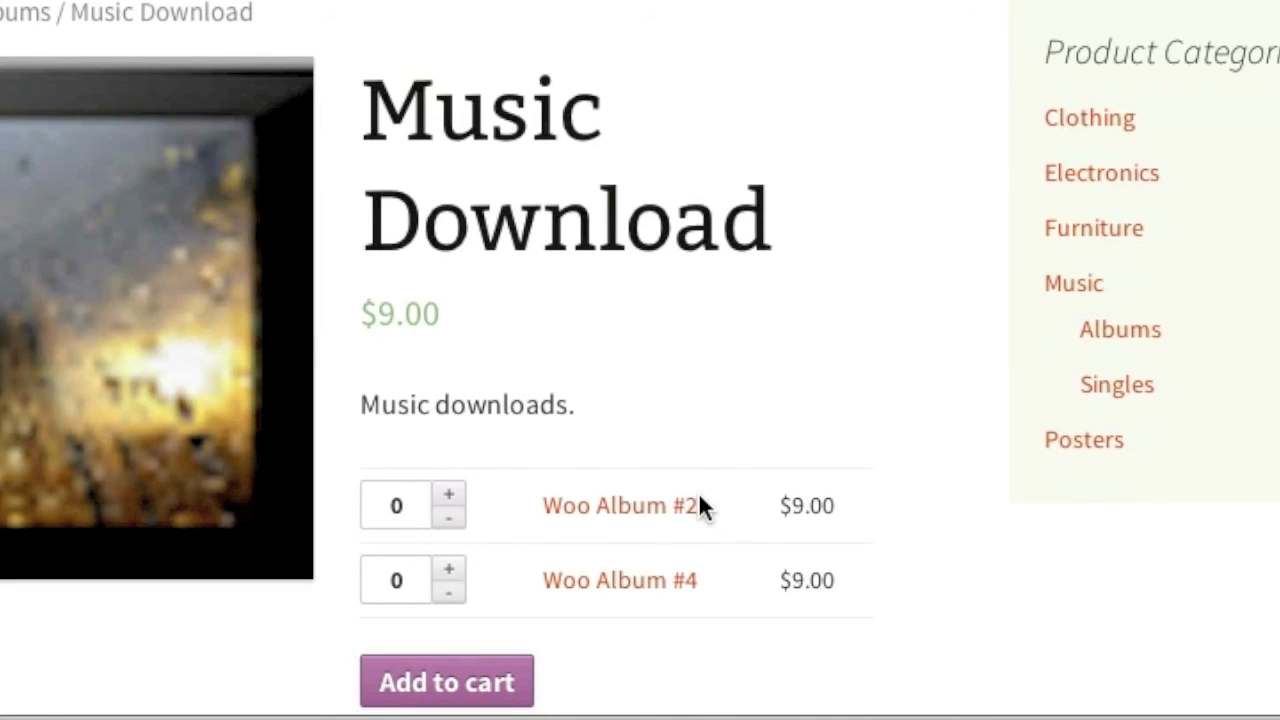
mouse_move(770, 450)
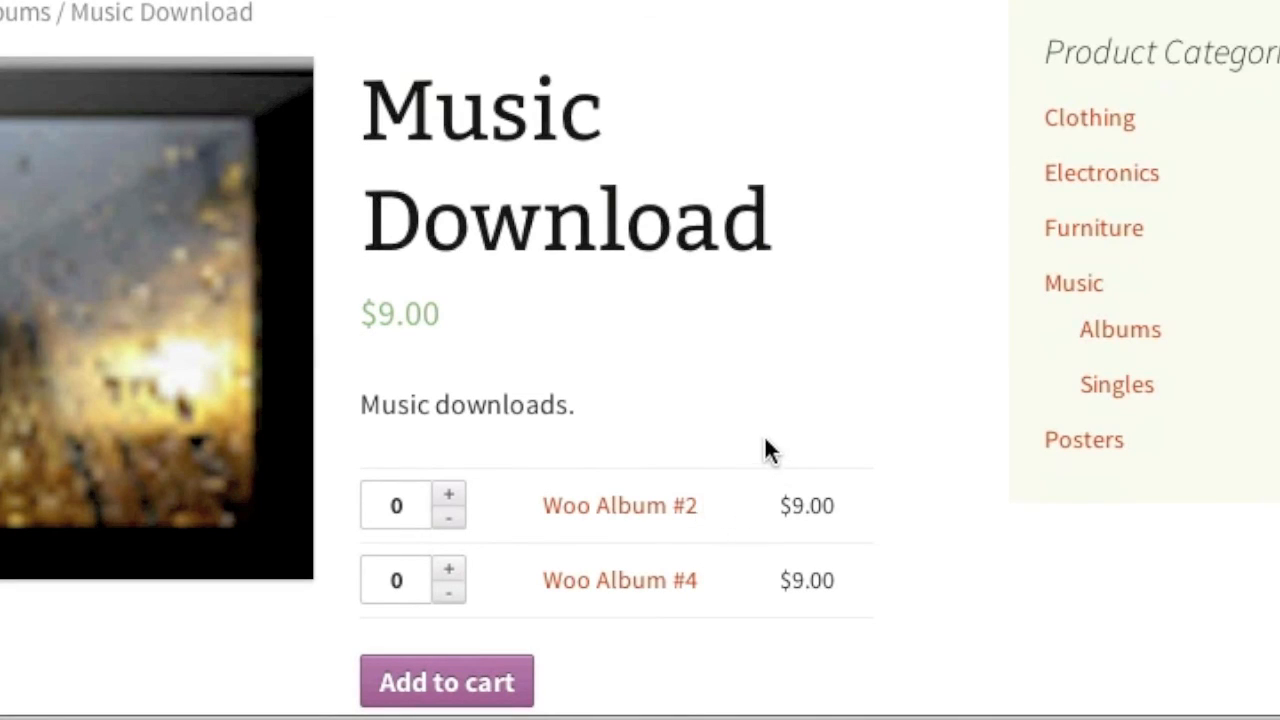
mouse_move(705, 485)
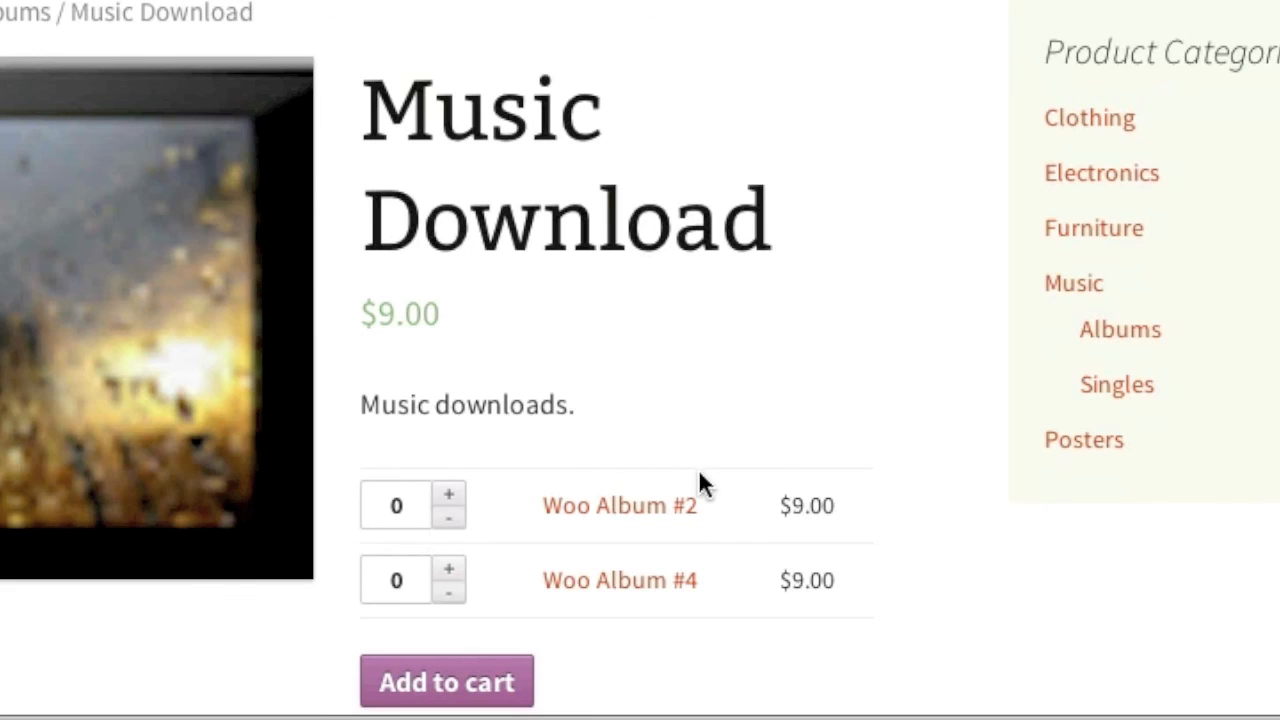
mouse_move(747, 553)
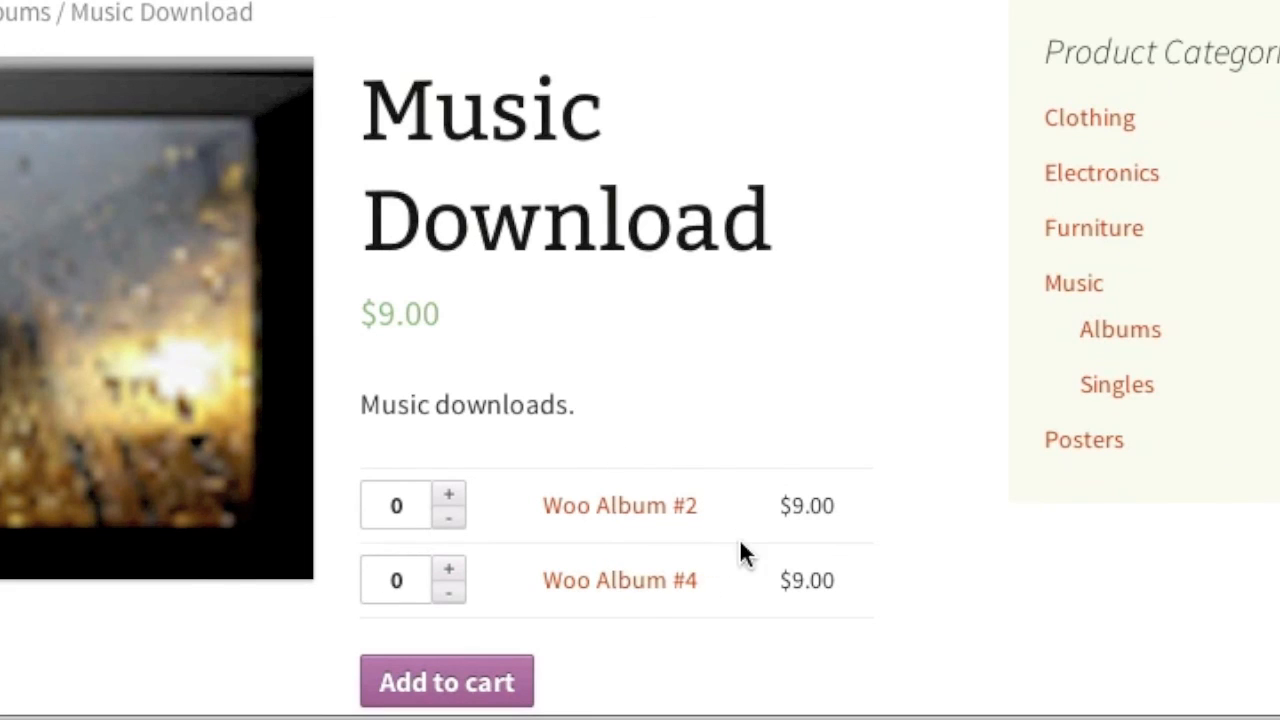
mouse_move(658, 470)
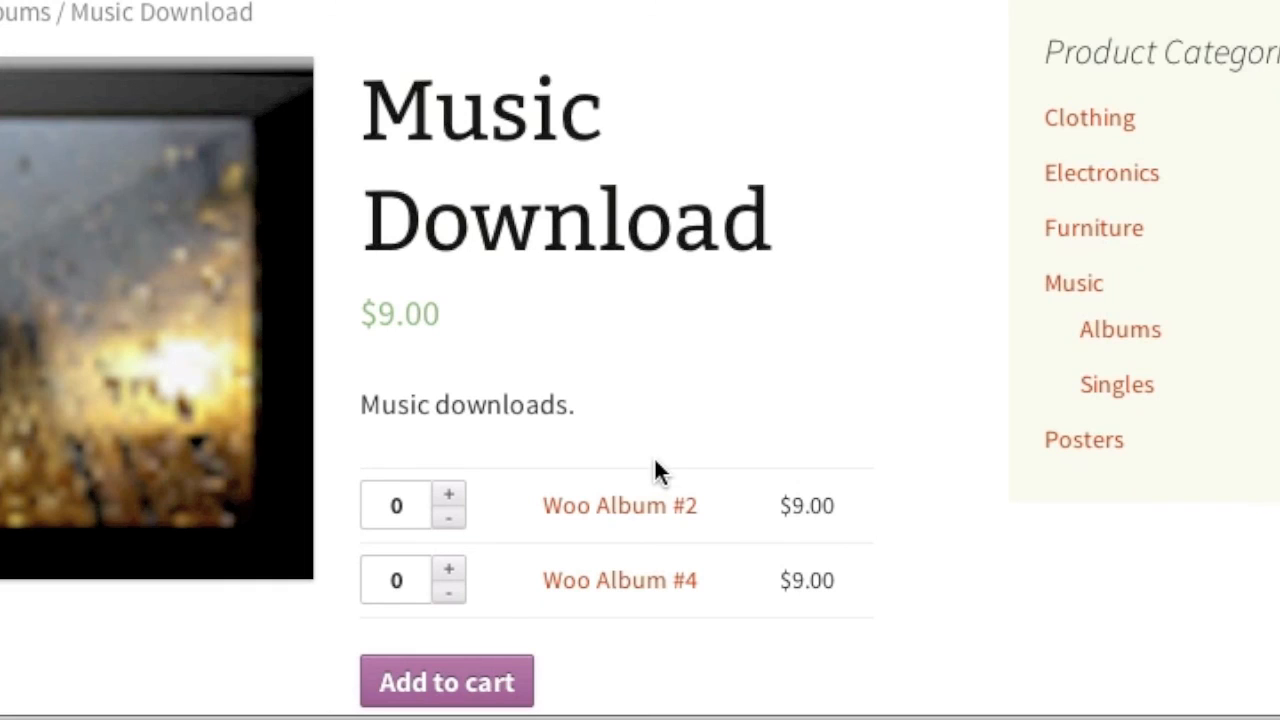
mouse_move(783, 470)
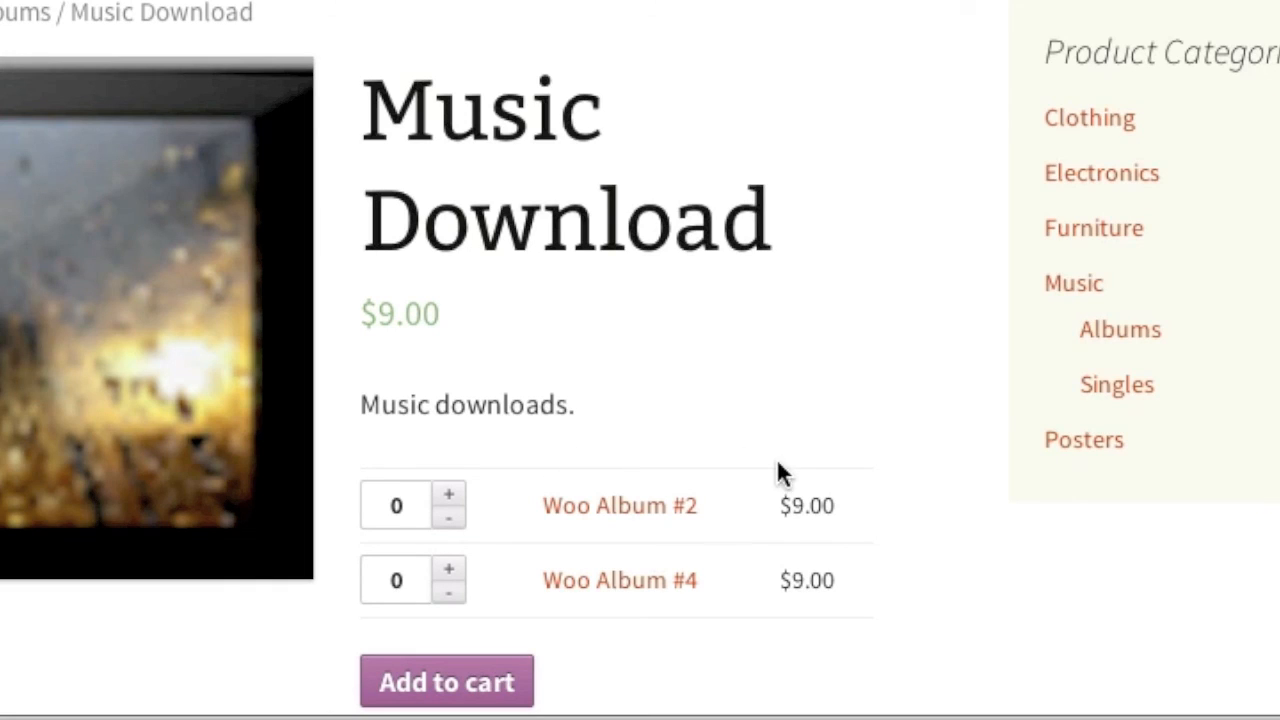
mouse_move(690, 548)
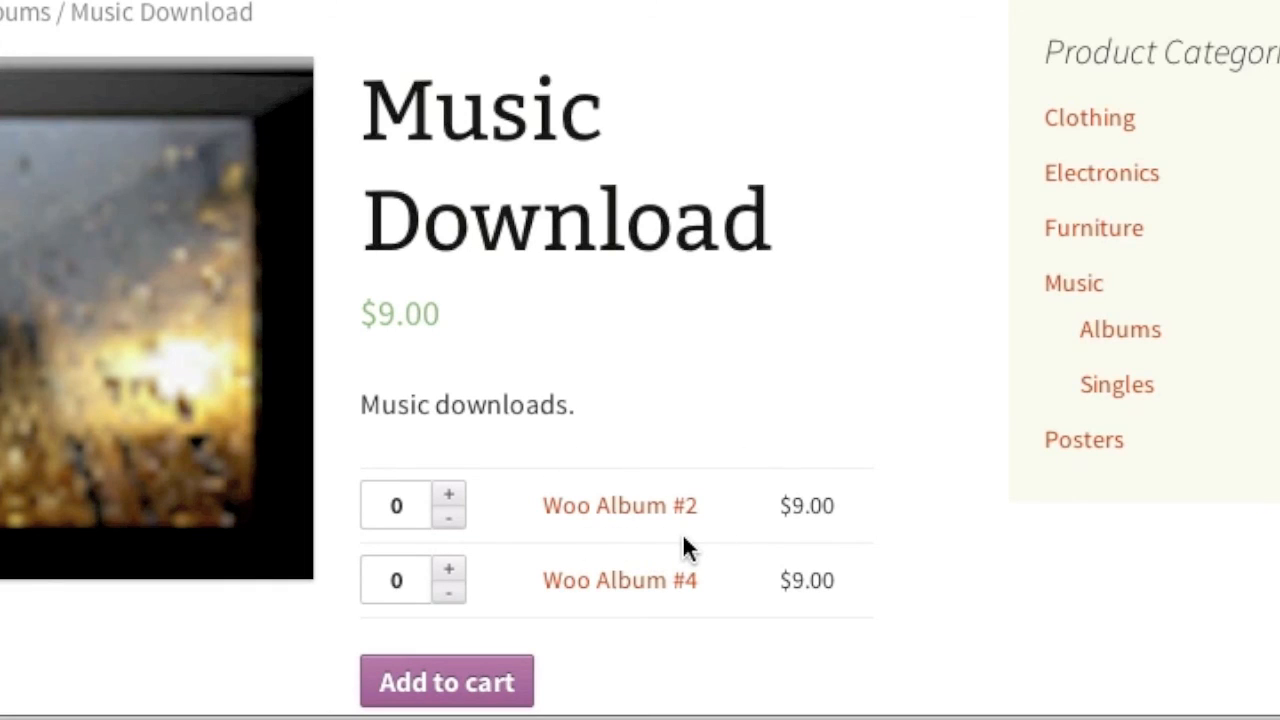
scroll(up, 3)
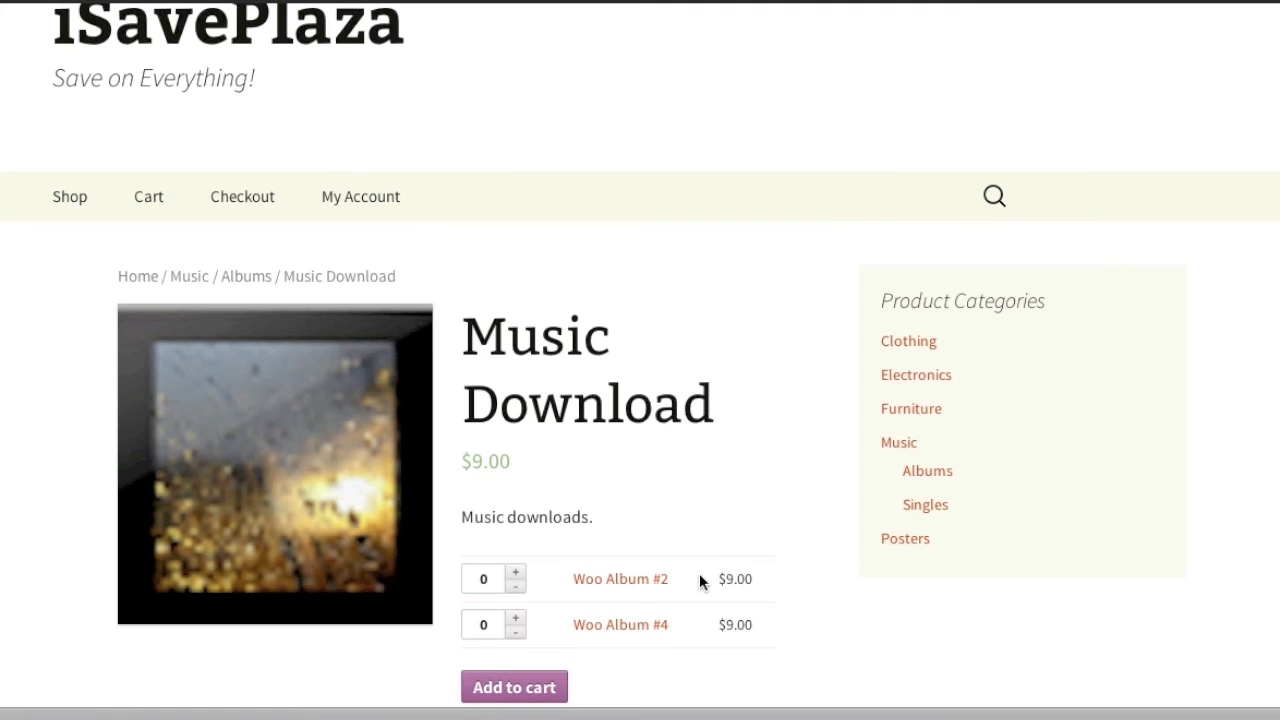